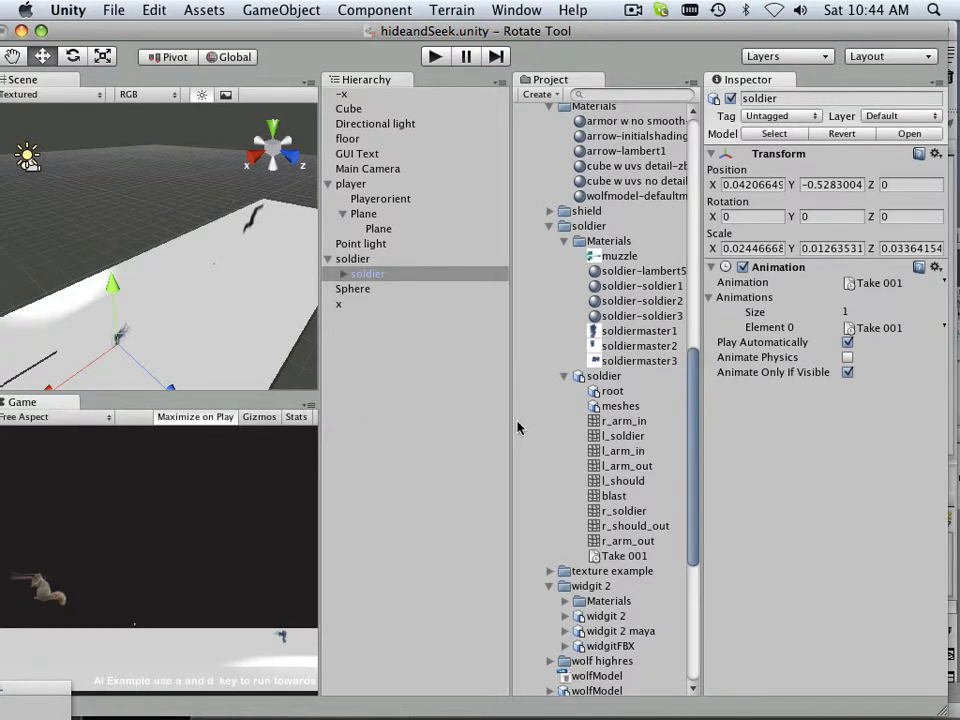
pyautogui.moveTo(408, 368)
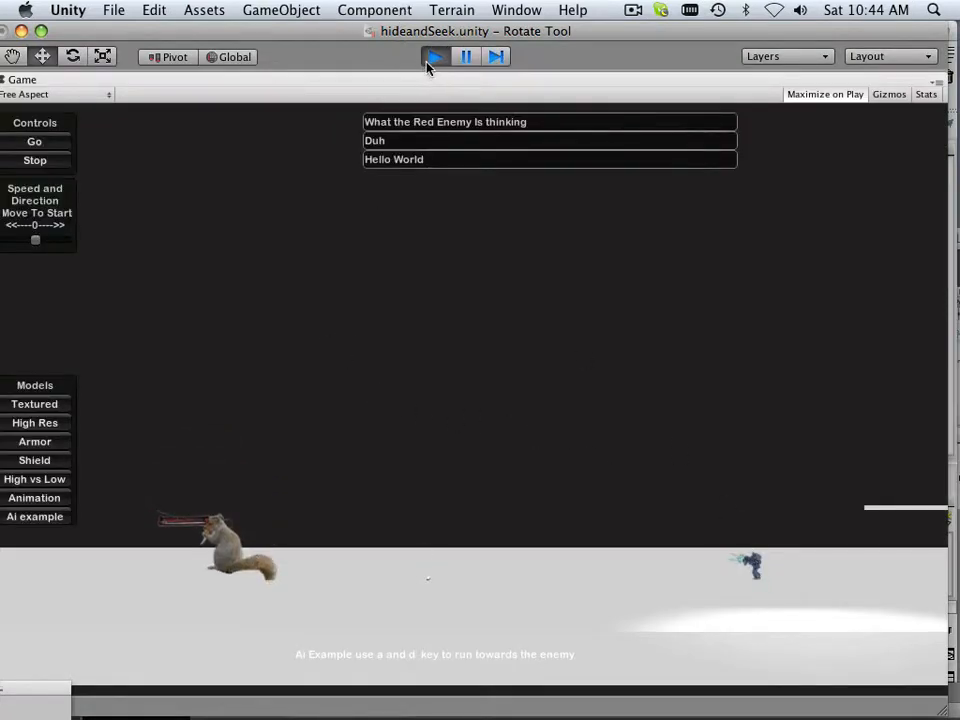
# - Test-run the scene a few times, selecting the floor and soldier between runs
pyautogui.click(436, 56)
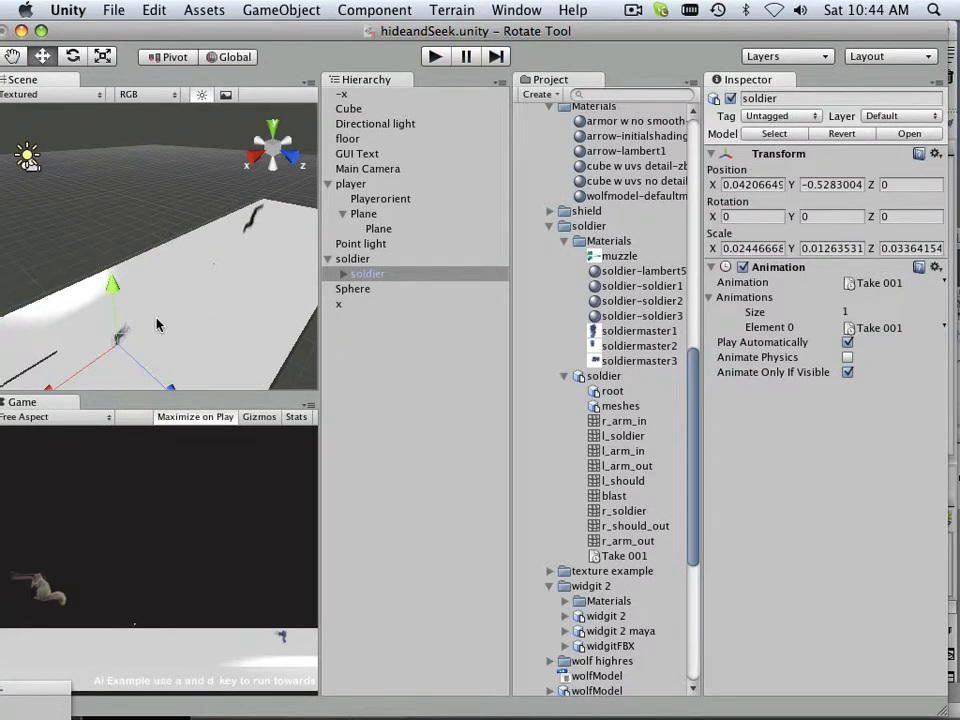
pyautogui.click(348, 138)
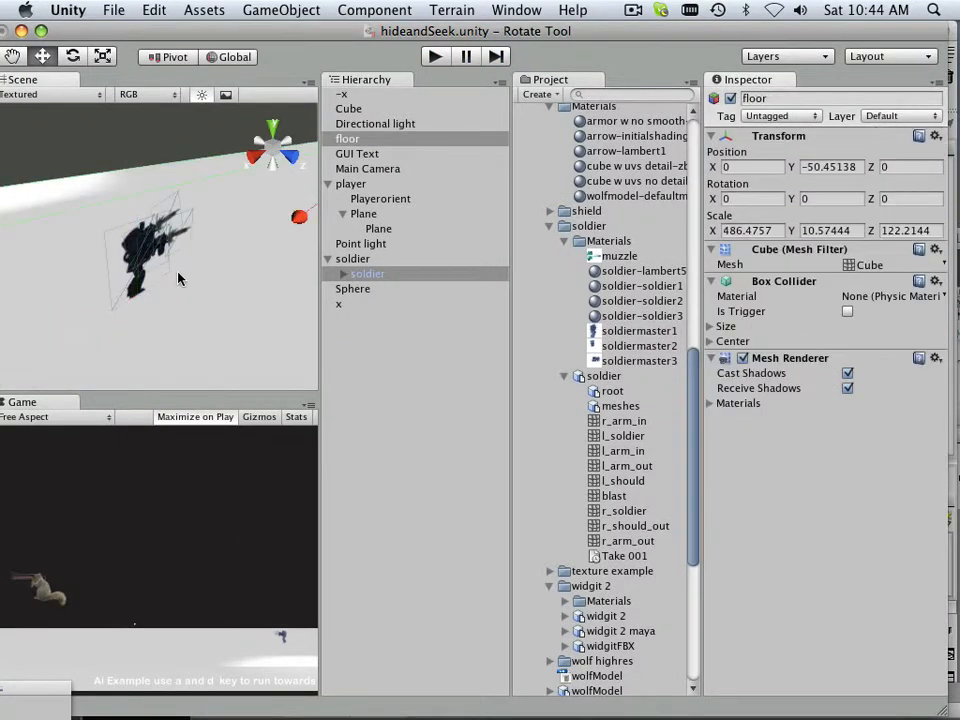
pyautogui.click(368, 272)
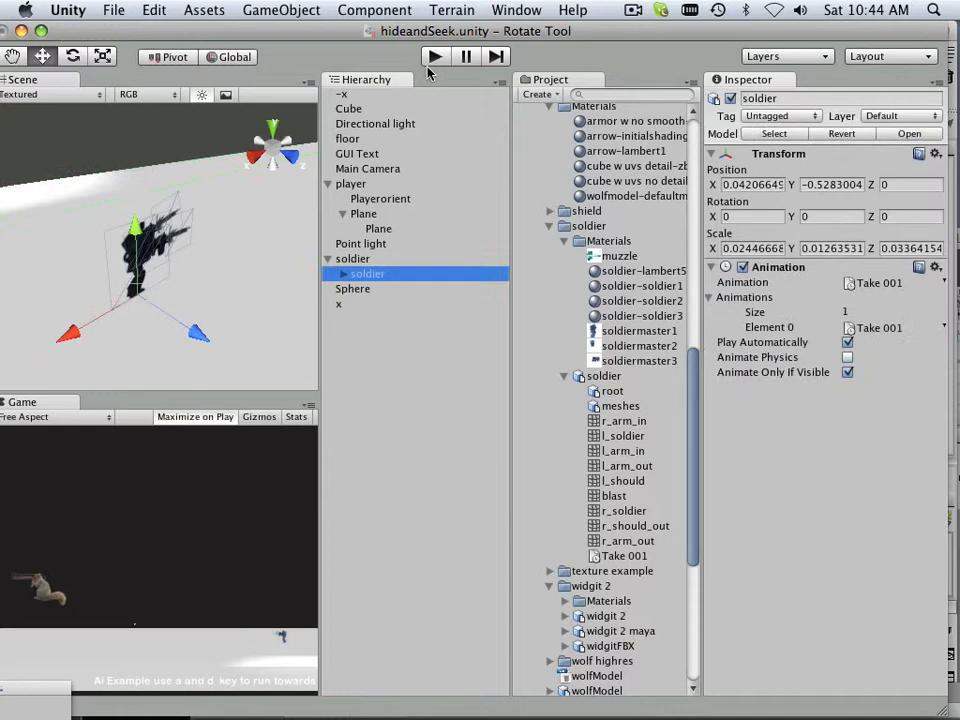
pyautogui.click(434, 56)
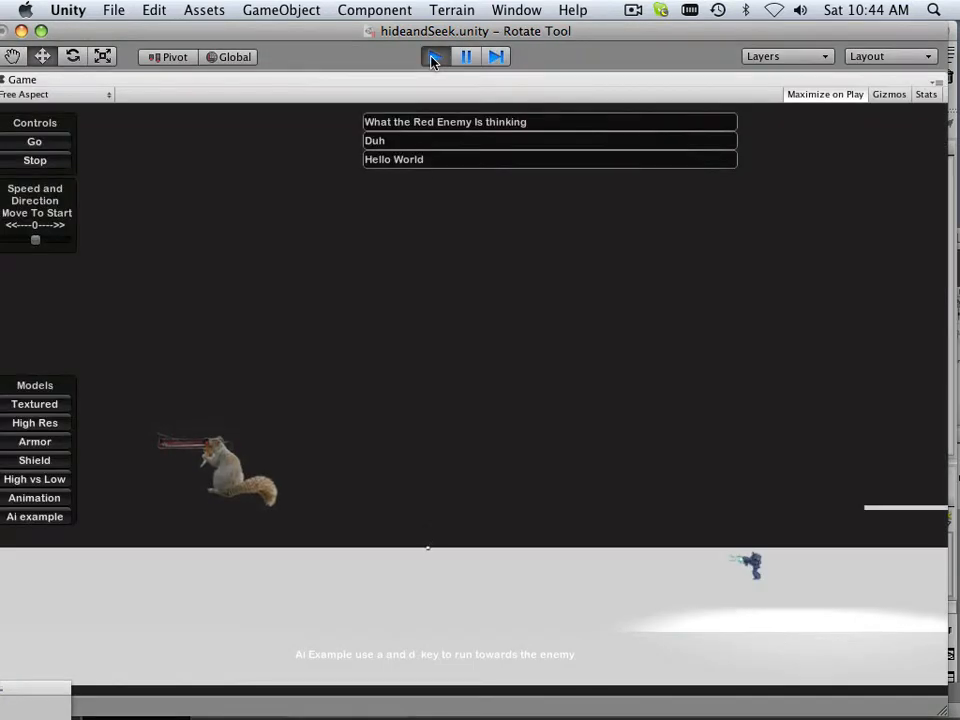
pyautogui.click(434, 56)
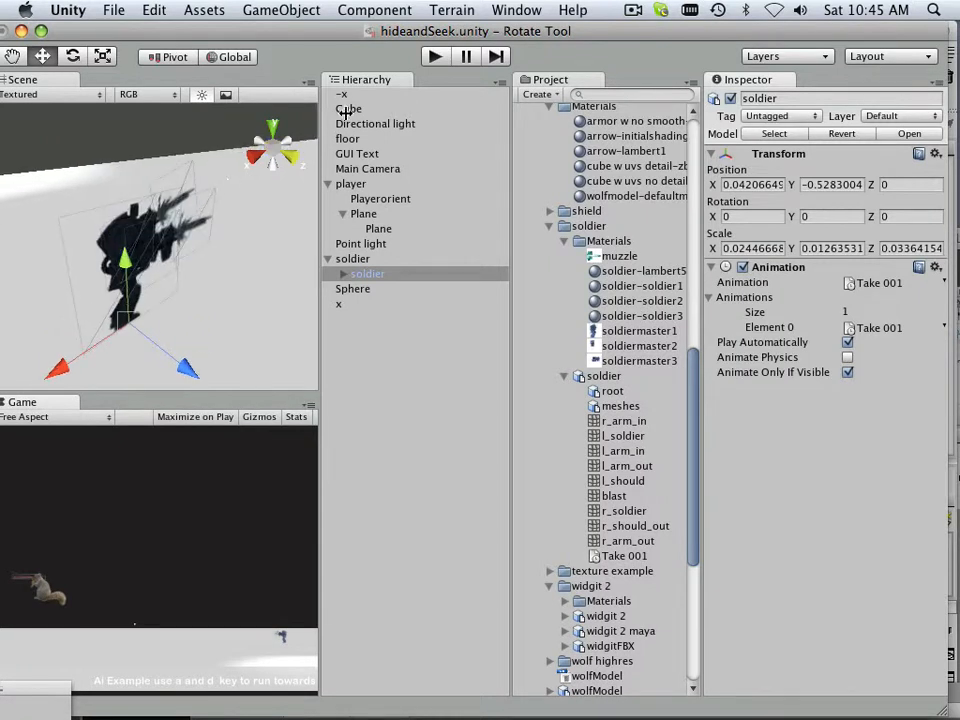
pyautogui.click(434, 56)
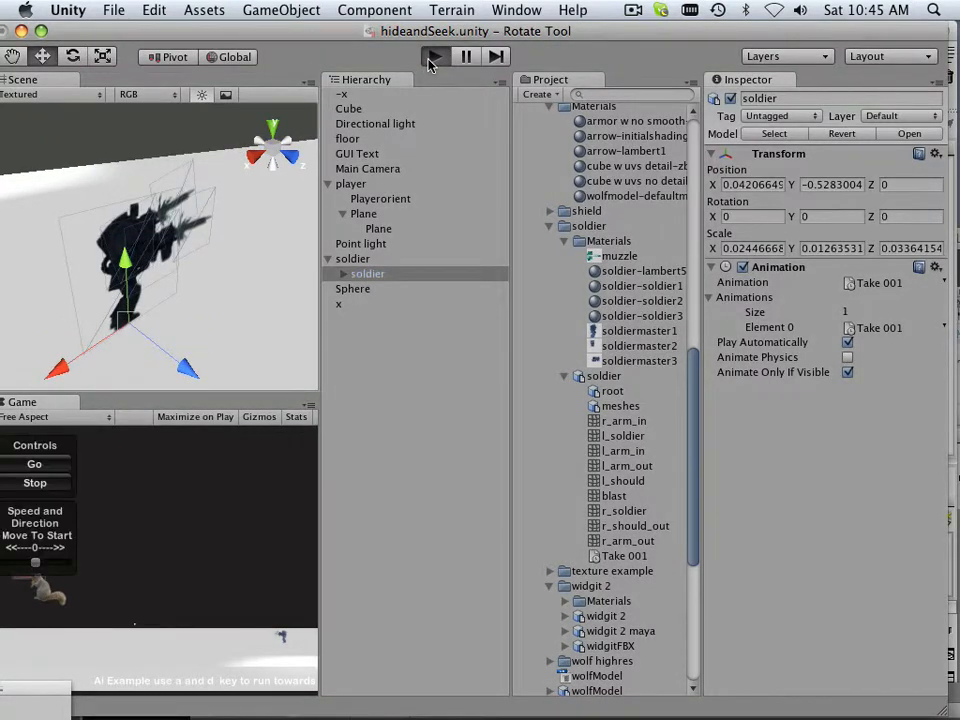
pyautogui.click(434, 56)
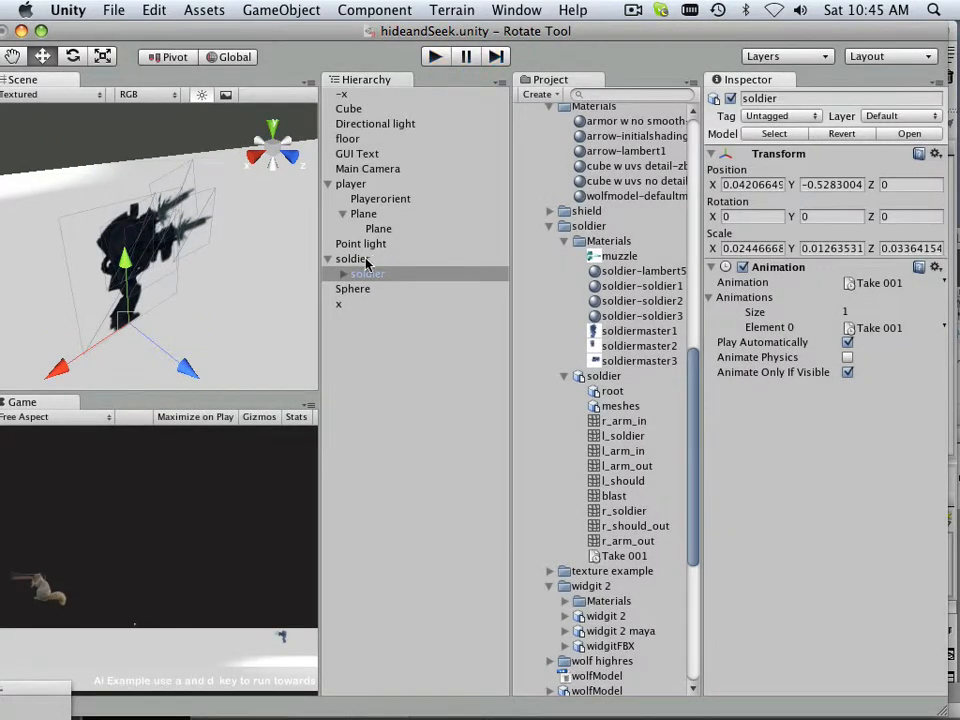
# - Move the nested soldier model out of its parent to the top level of the Hierarchy
pyautogui.click(368, 272)
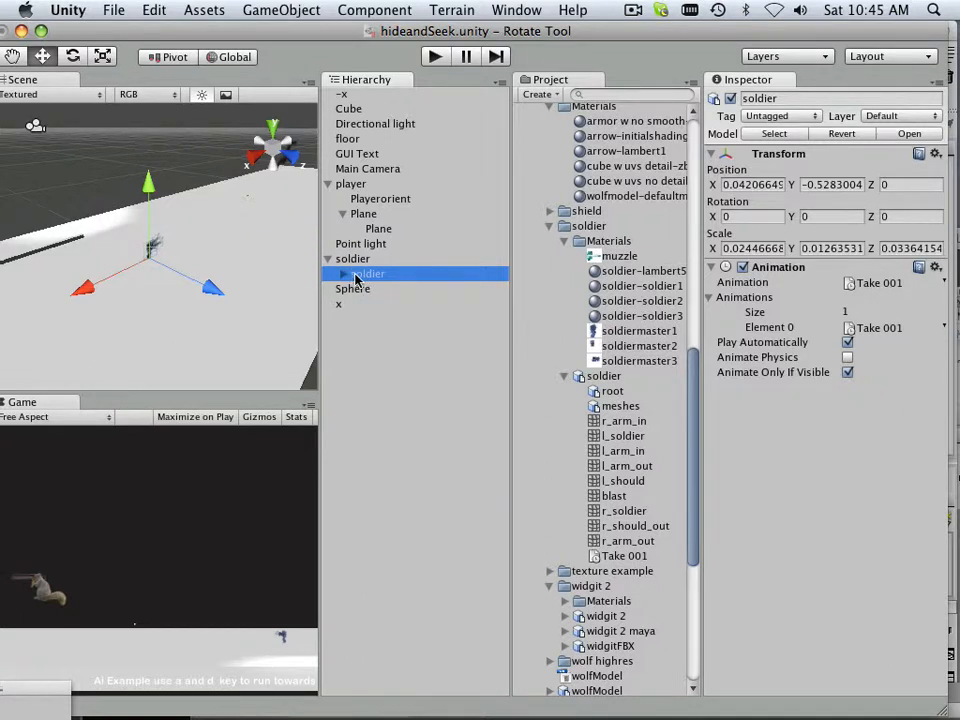
pyautogui.moveTo(364, 280)
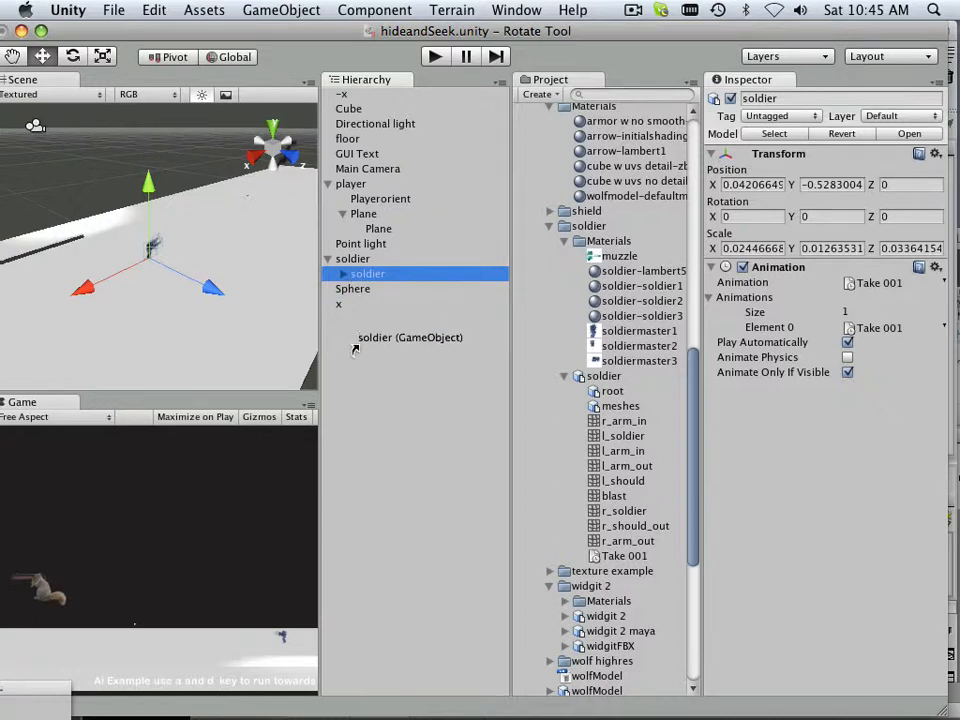
pyautogui.click(352, 258)
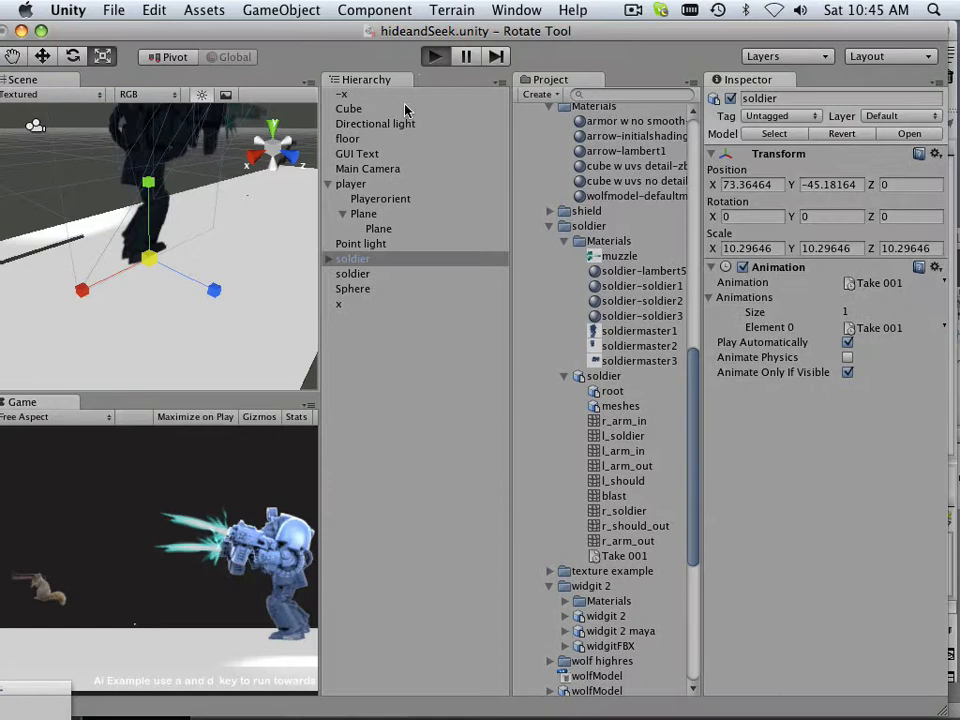
# - Nest the standalone soldier model under the box-collider soldier object, test-running before and after
pyautogui.click(436, 56)
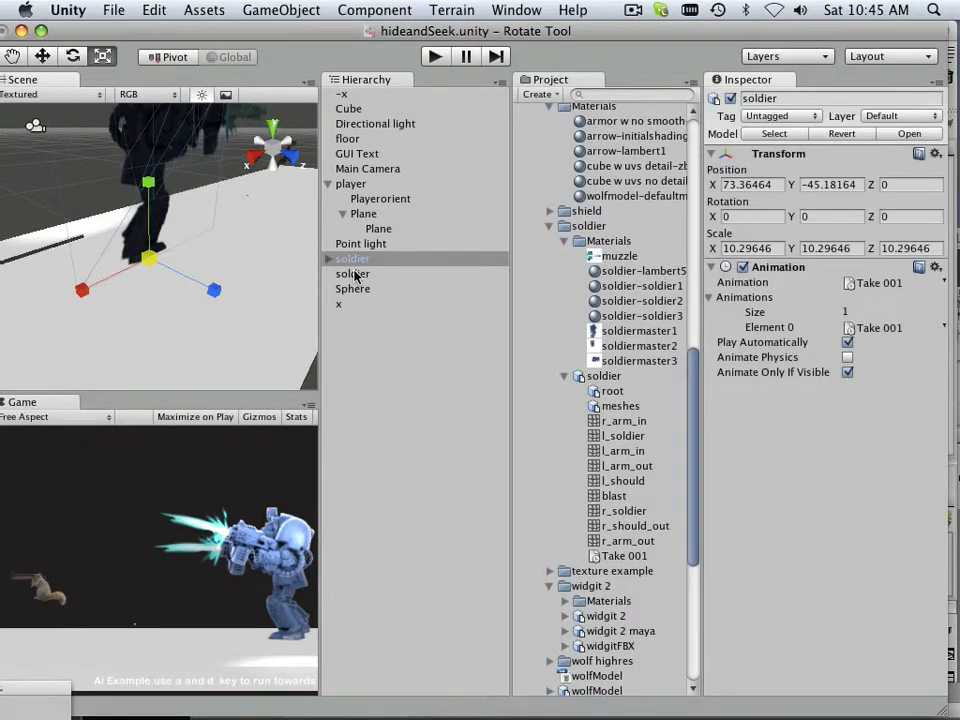
pyautogui.click(352, 258)
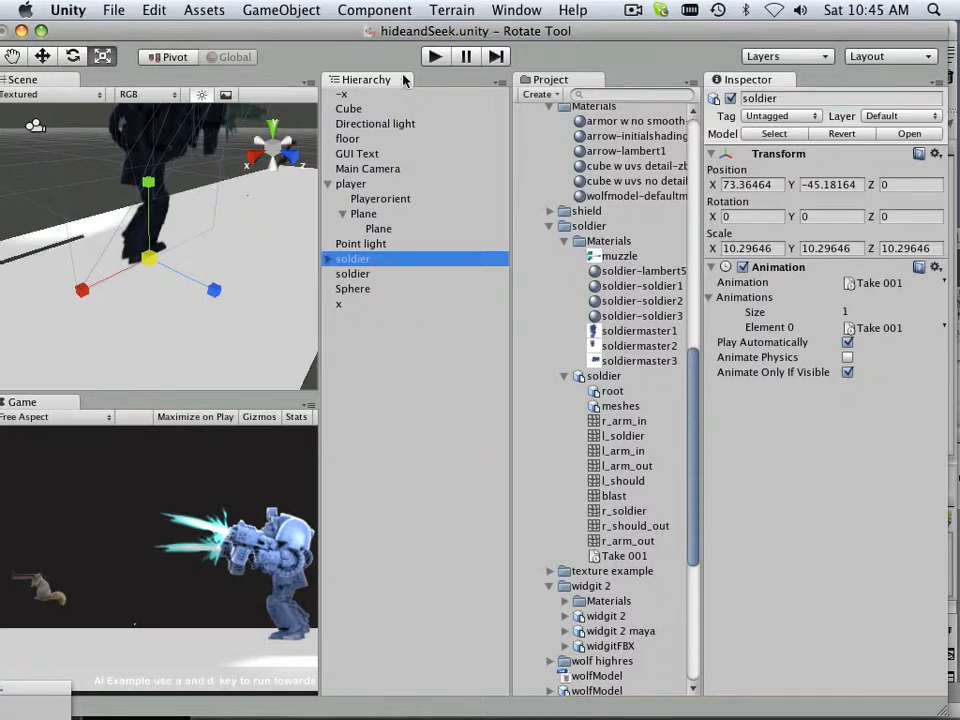
pyautogui.click(434, 56)
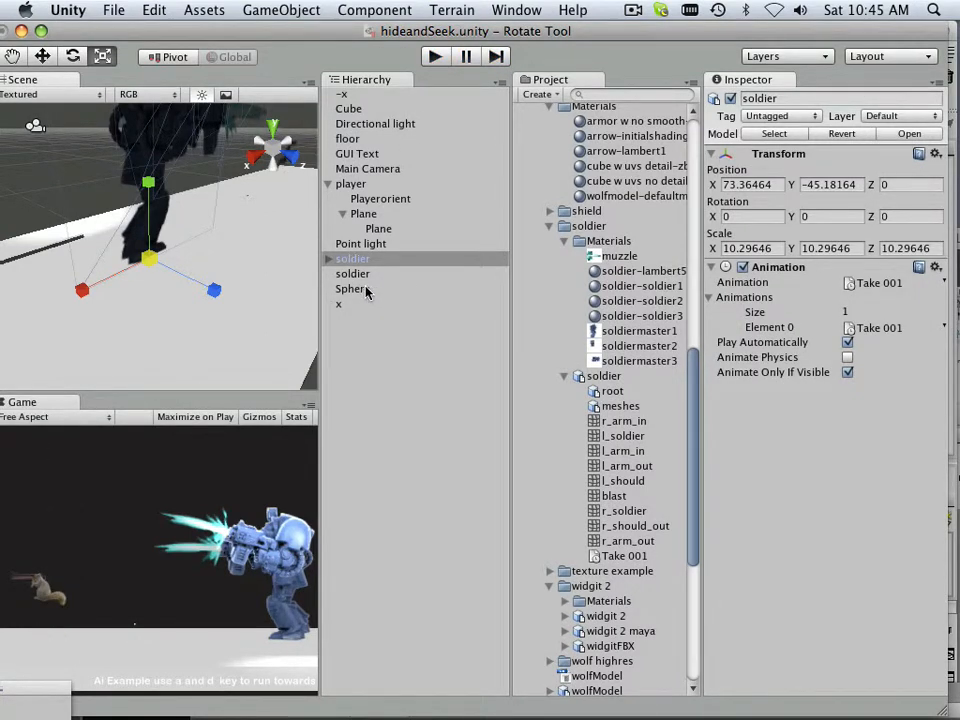
pyautogui.moveTo(360, 288)
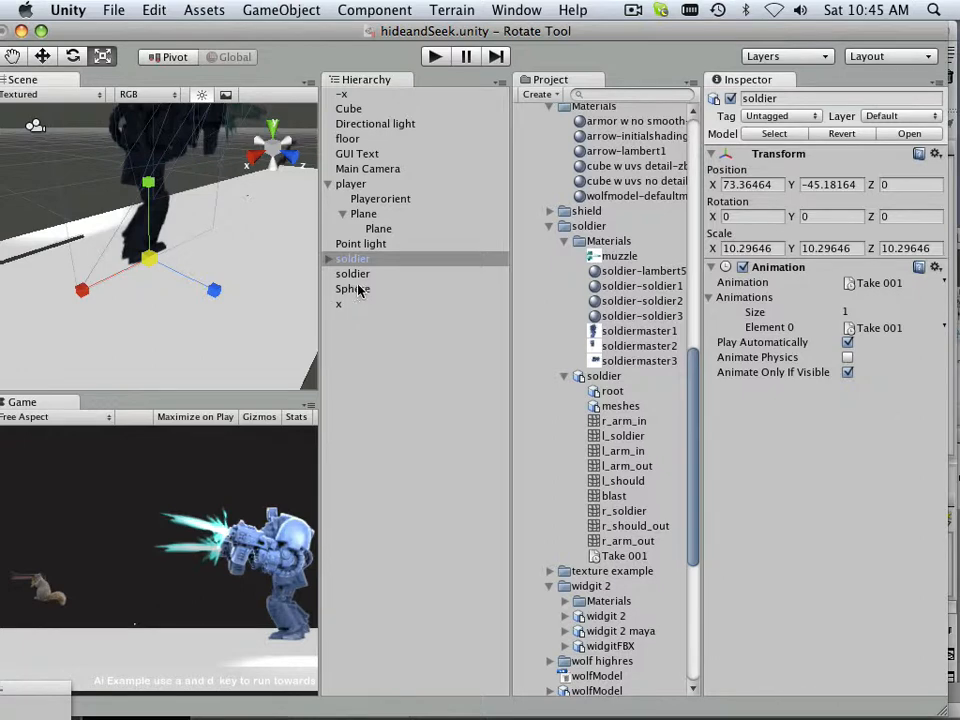
pyautogui.moveTo(376, 304)
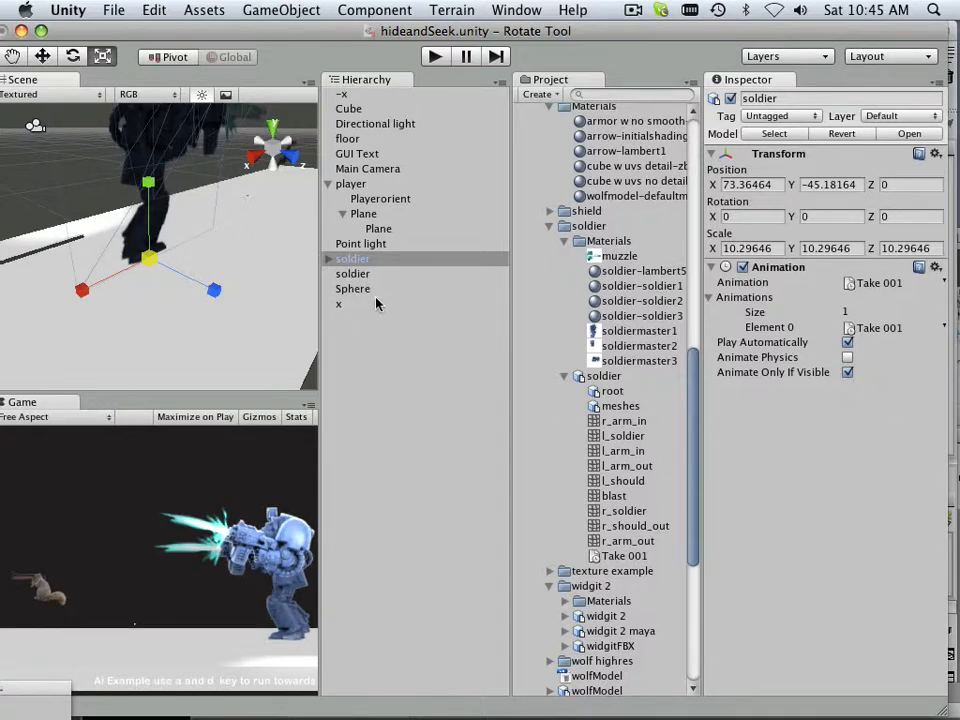
pyautogui.click(436, 56)
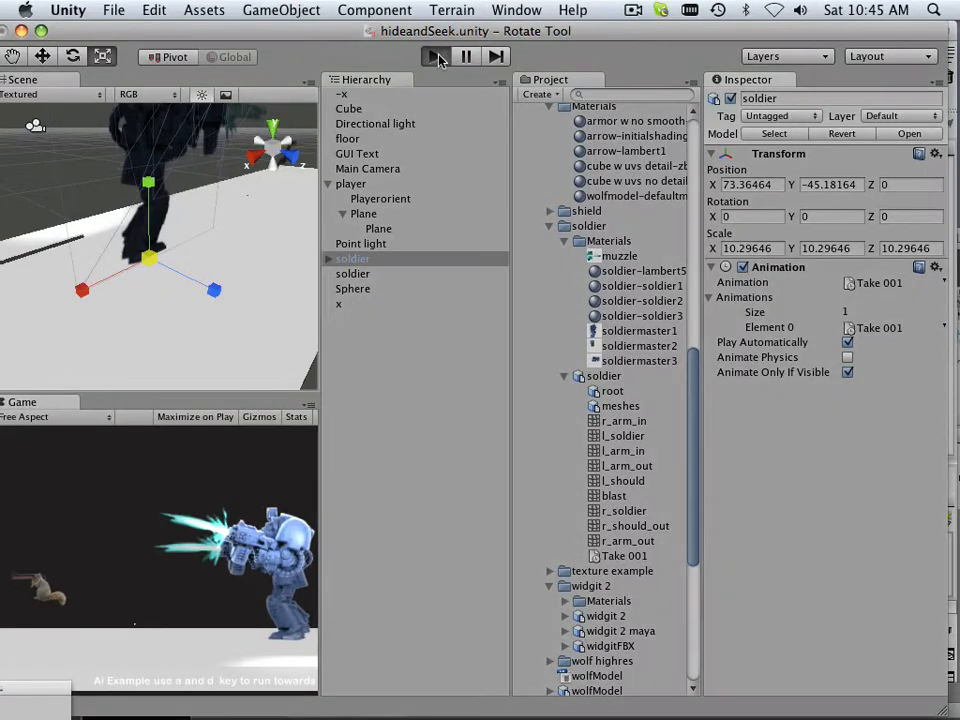
pyautogui.click(436, 56)
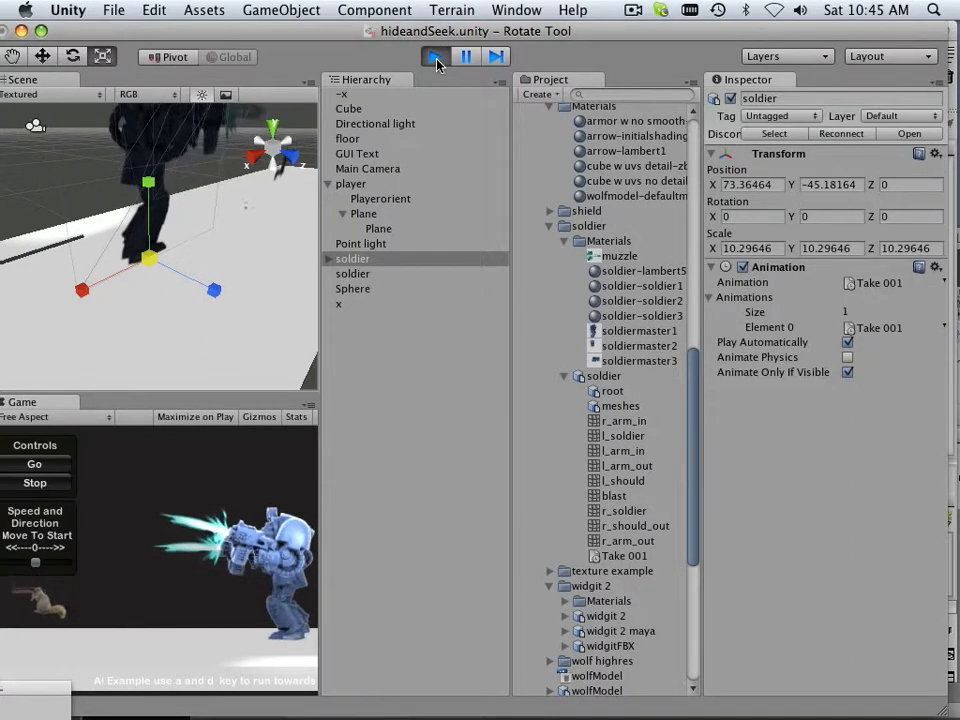
pyautogui.click(436, 56)
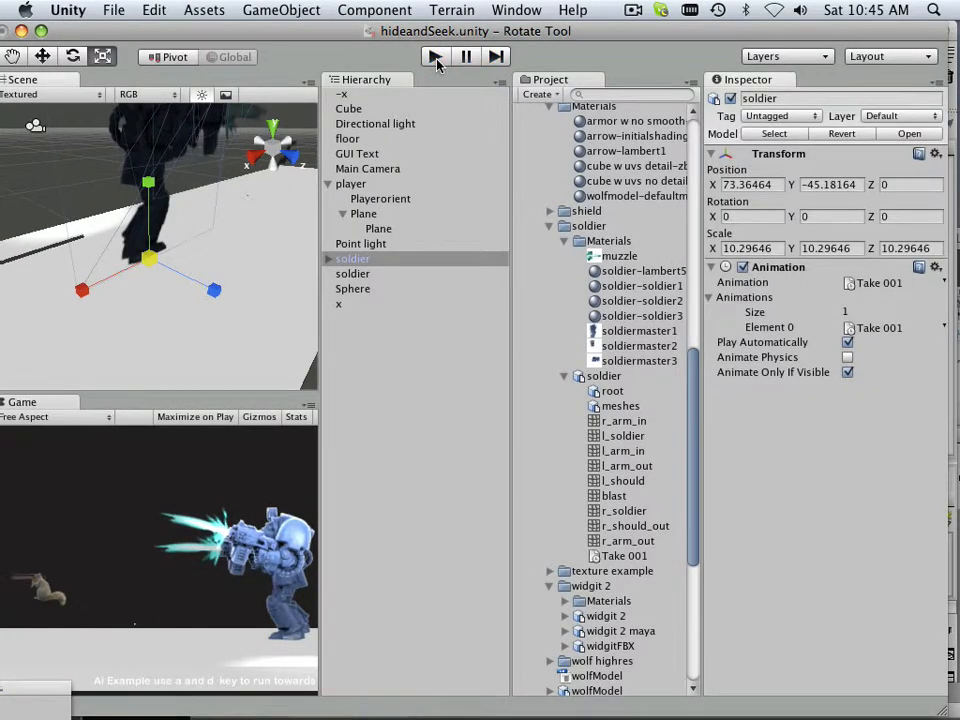
pyautogui.click(436, 56)
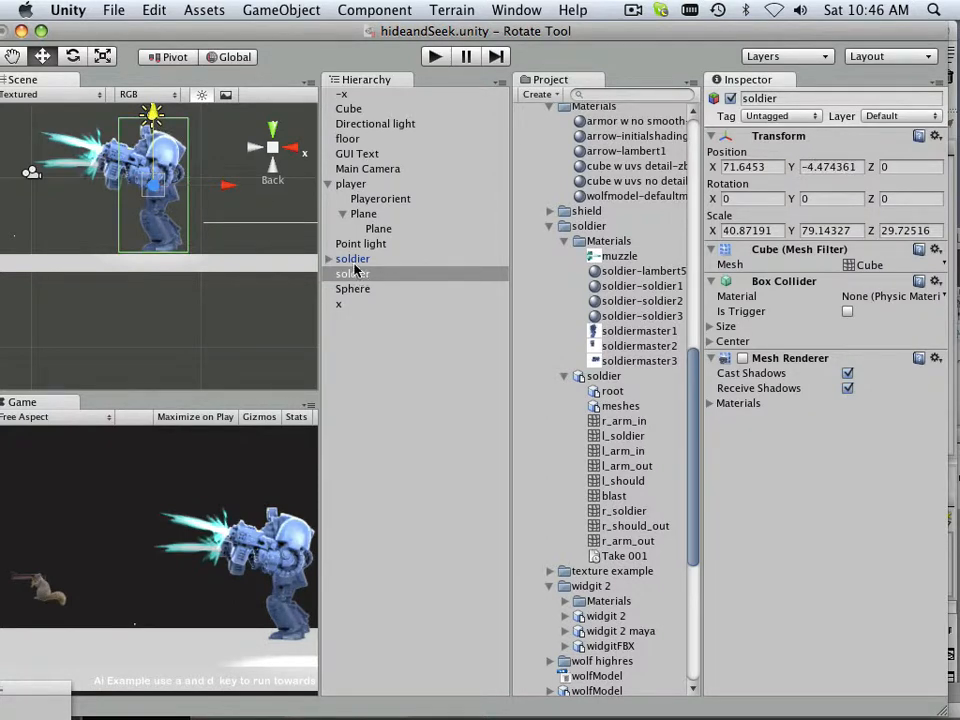
pyautogui.click(368, 272)
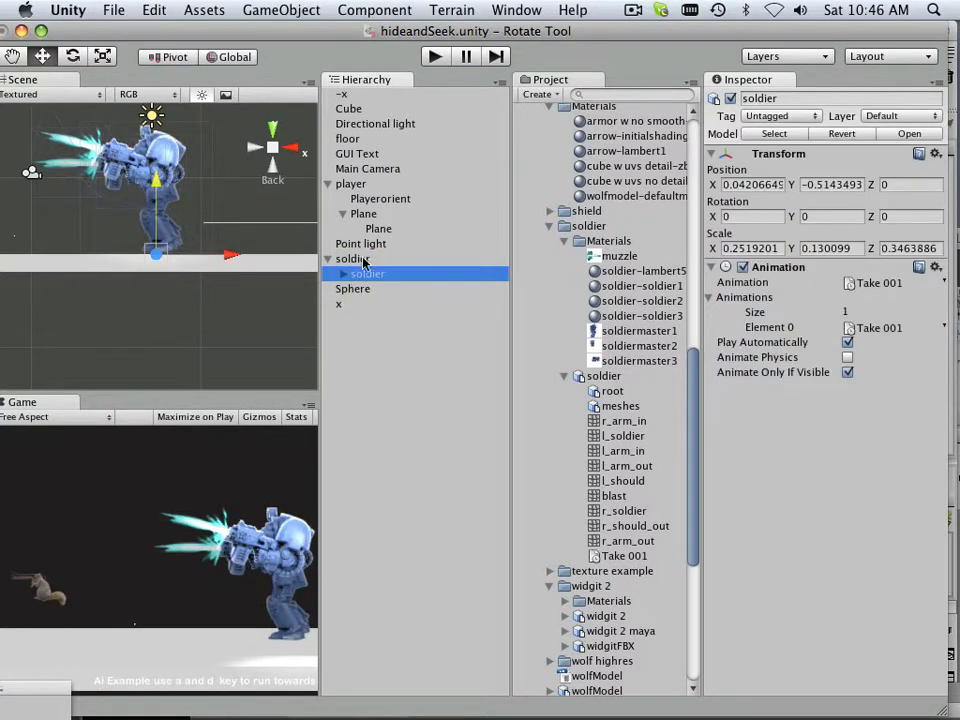
pyautogui.click(434, 56)
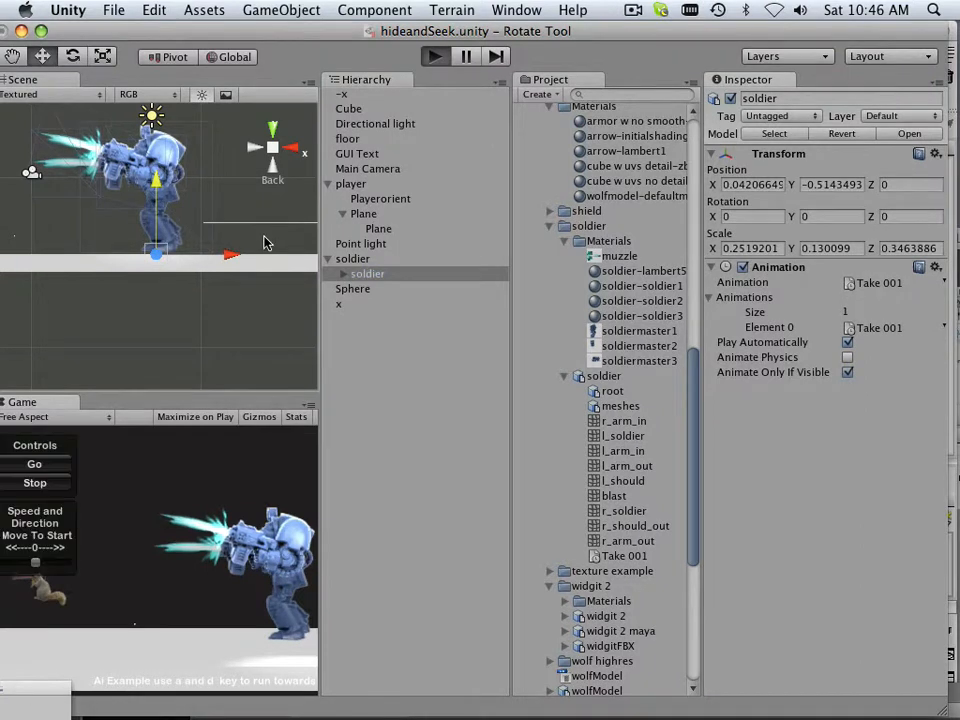
pyautogui.click(434, 56)
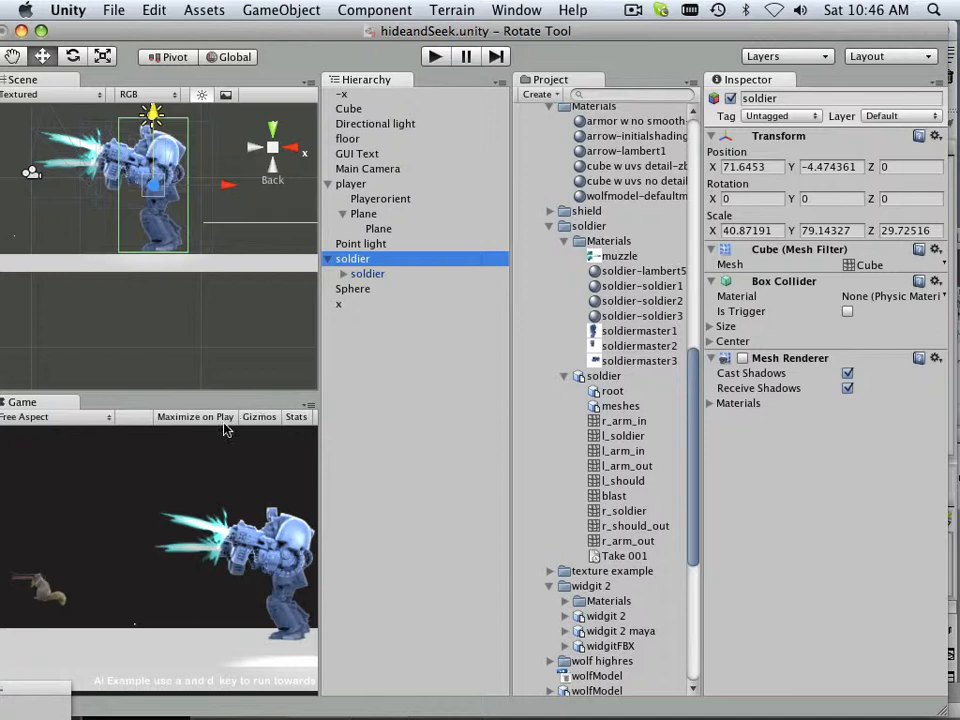
pyautogui.moveTo(564, 448)
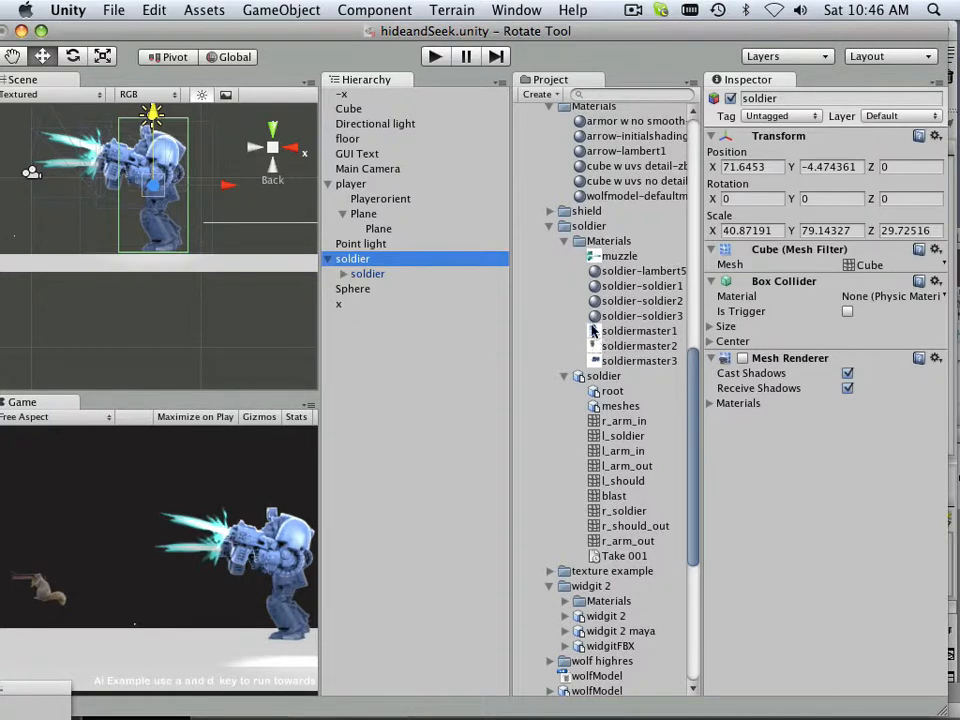
# - Collapse the soldier asset's Materials list and model contents in the Project panel
pyautogui.click(564, 240)
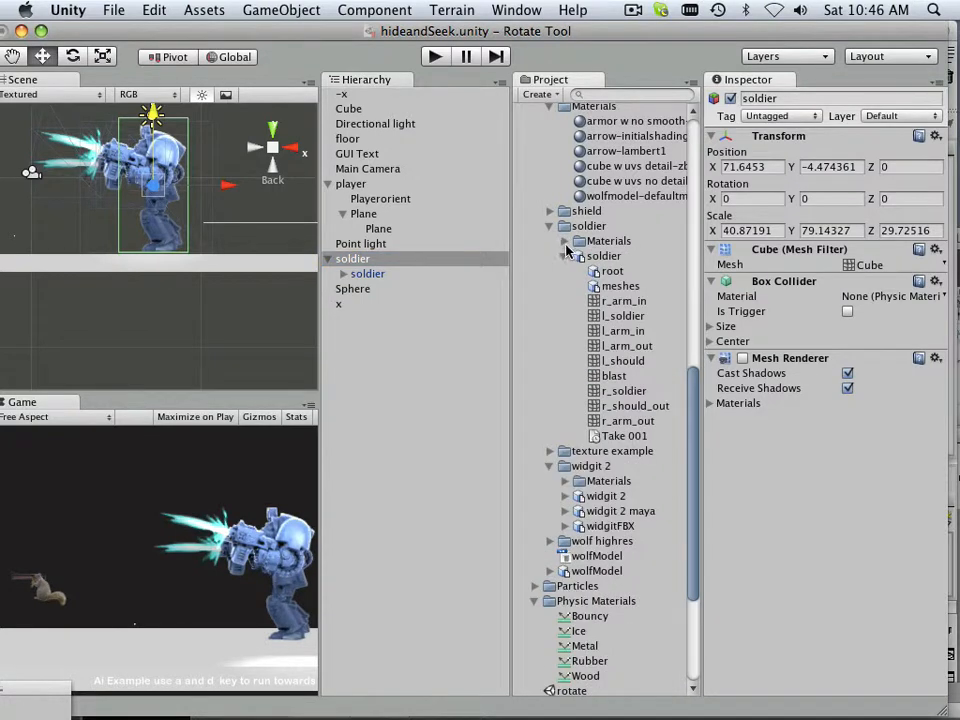
pyautogui.click(564, 256)
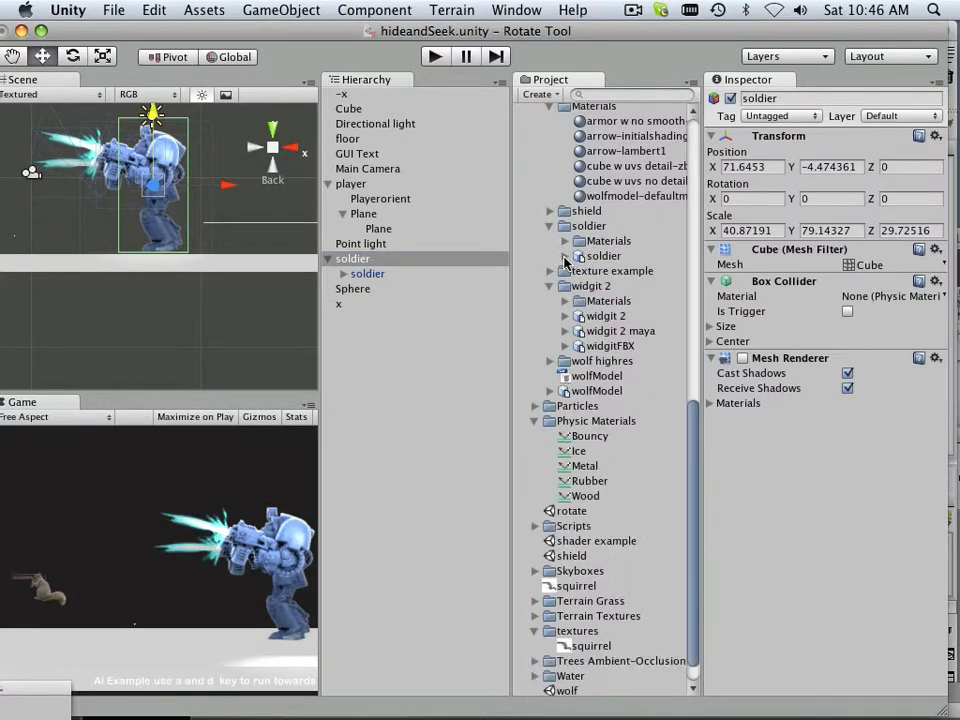
pyautogui.click(564, 240)
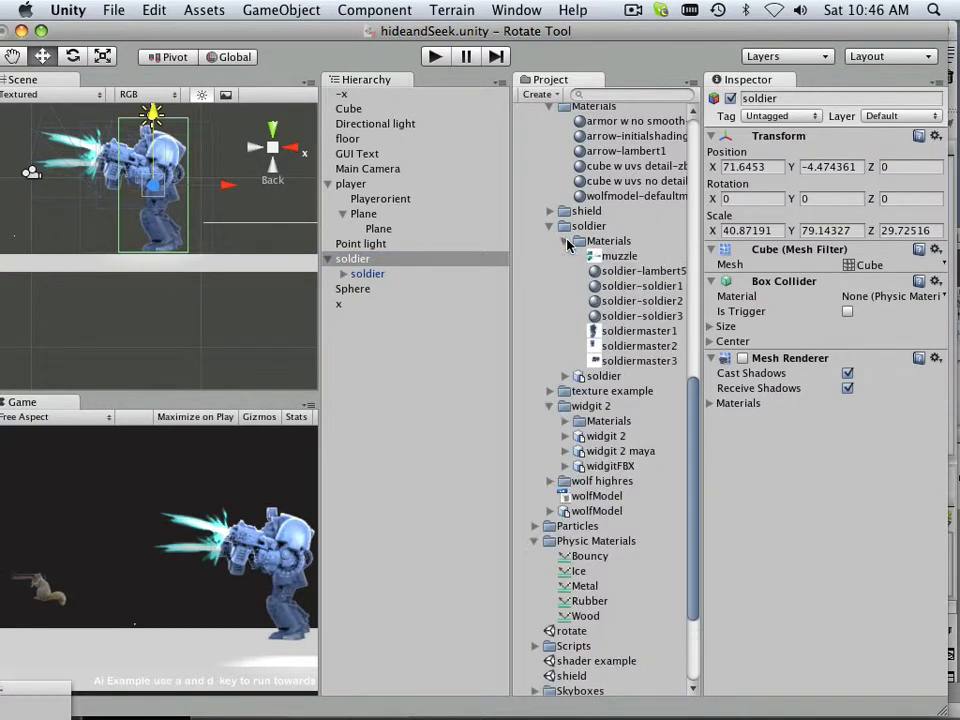
pyautogui.click(564, 240)
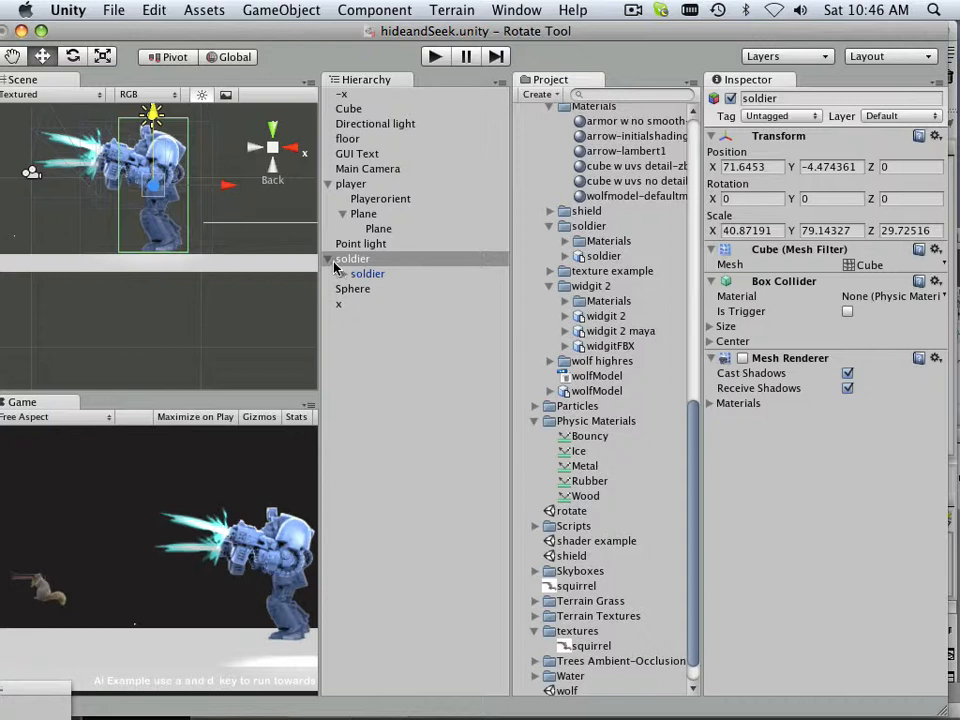
# - Expand soldier > soldier > meshes and select the blast mesh to view its renderer and material
pyautogui.click(344, 274)
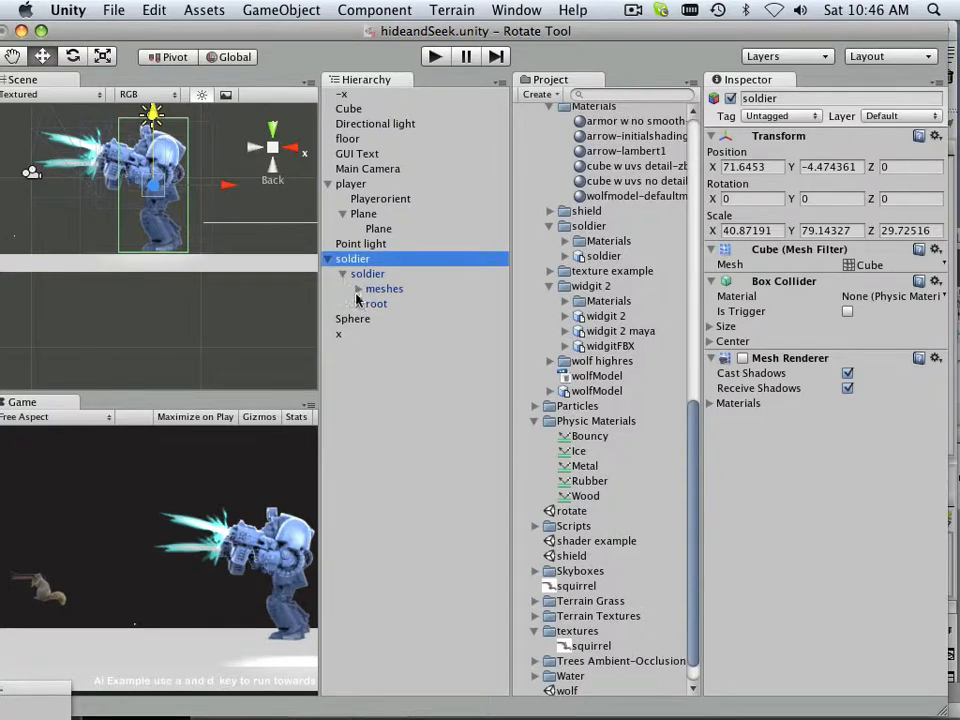
pyautogui.click(356, 288)
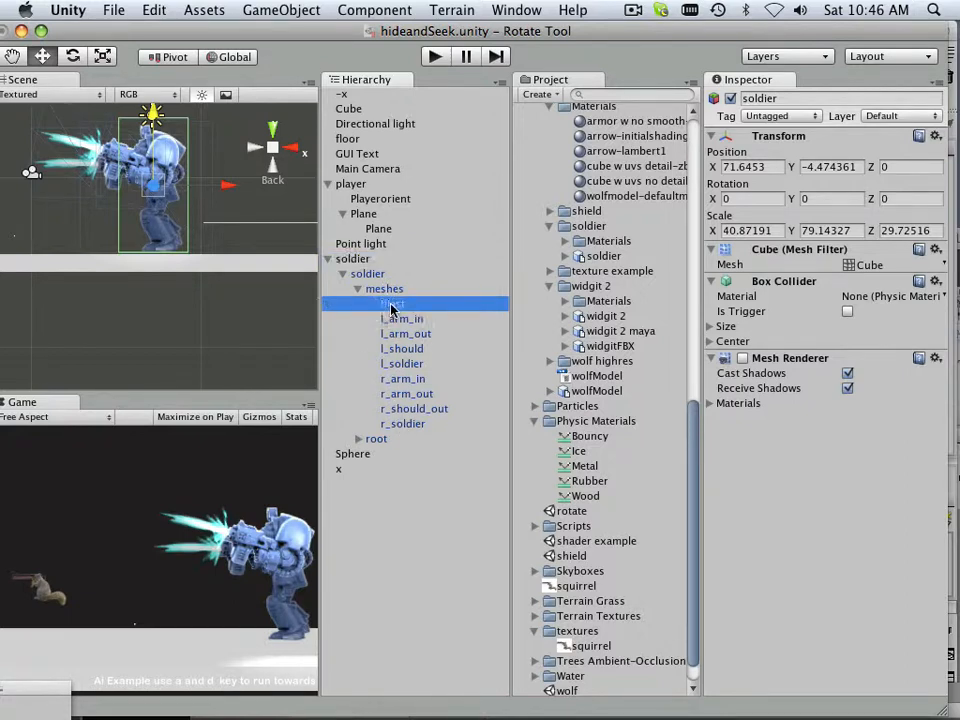
pyautogui.click(392, 304)
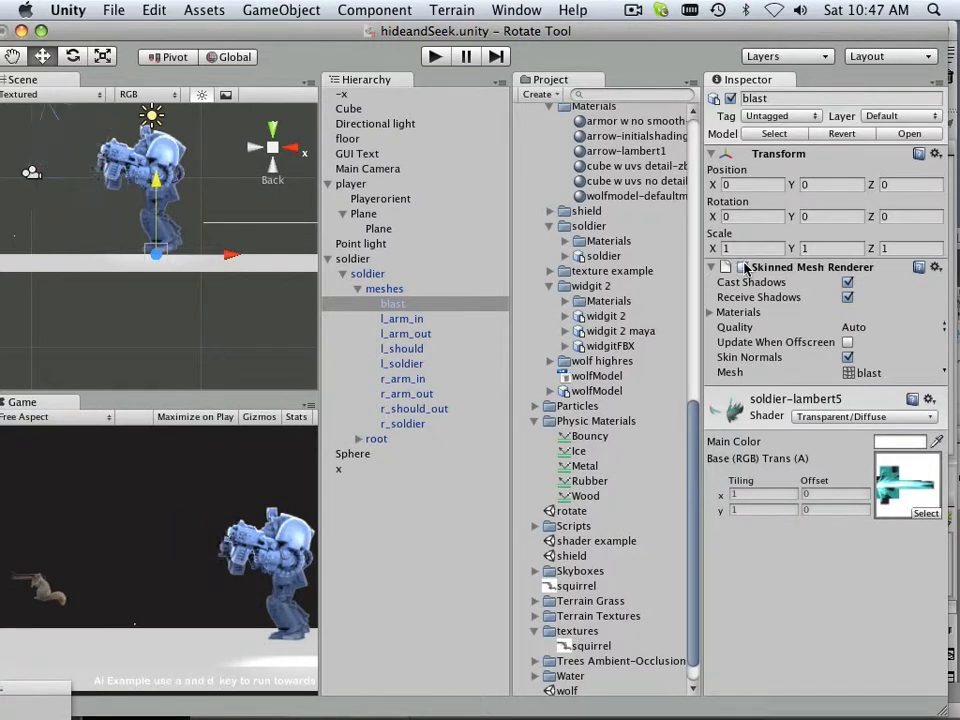
pyautogui.click(742, 268)
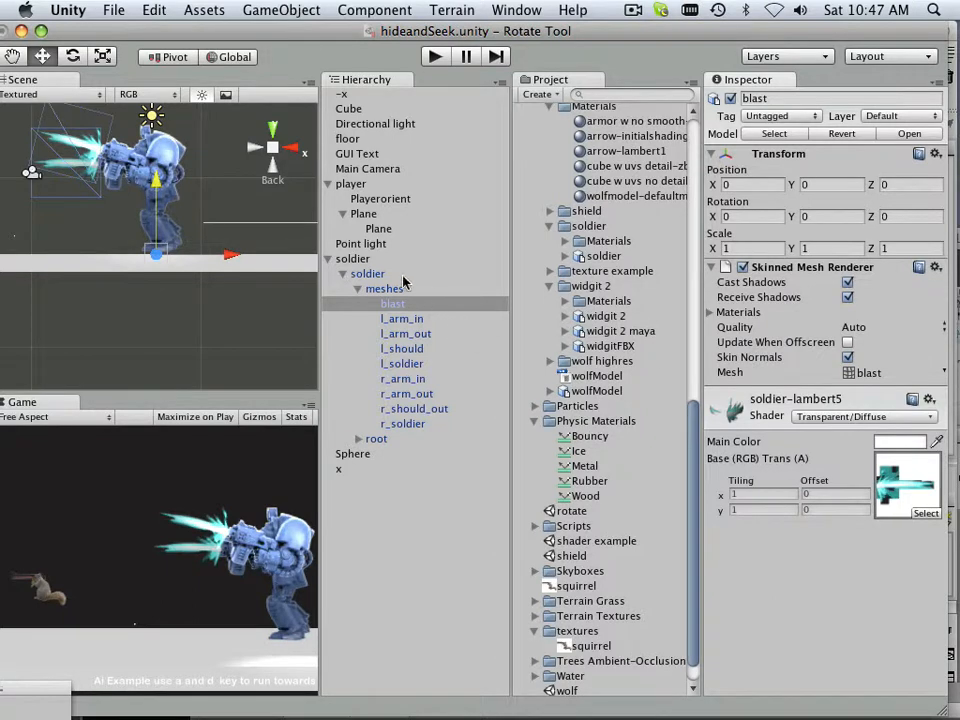
pyautogui.click(368, 272)
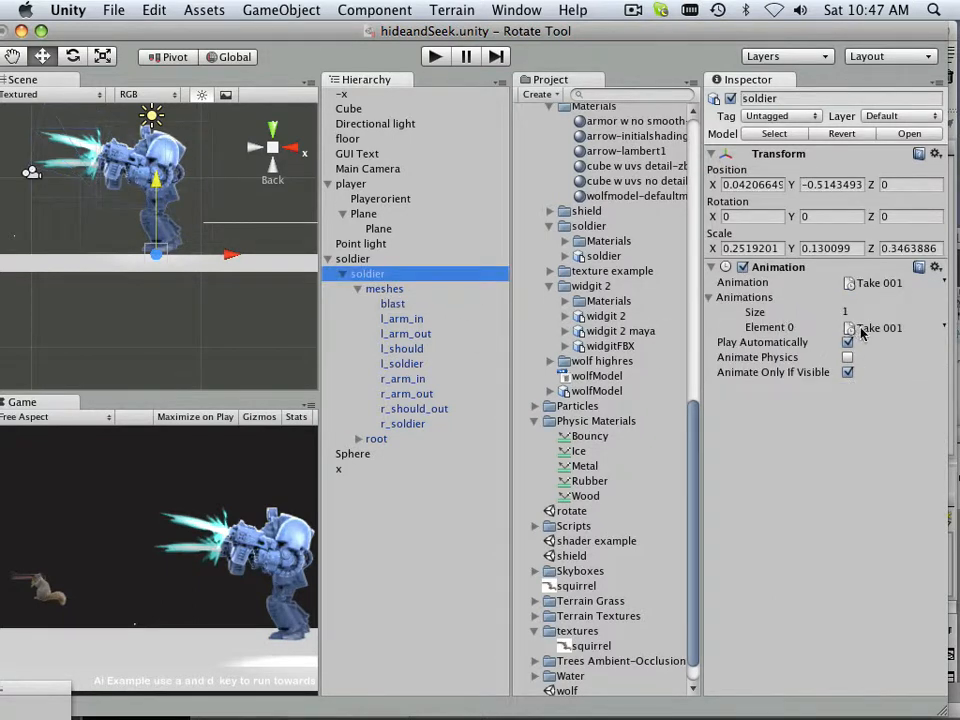
pyautogui.click(742, 268)
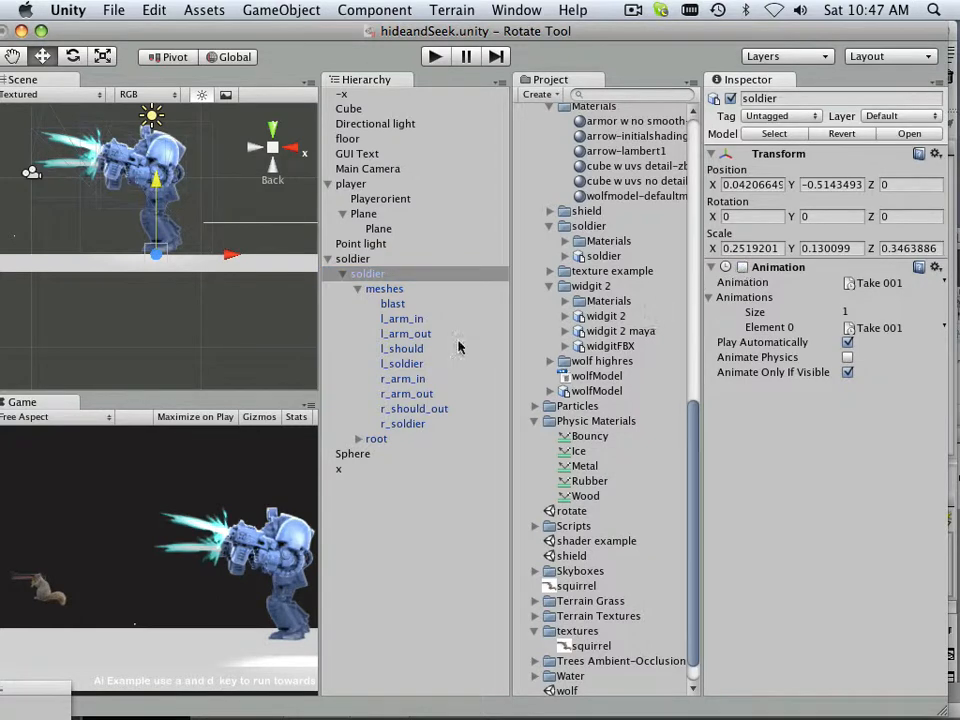
pyautogui.moveTo(508, 400)
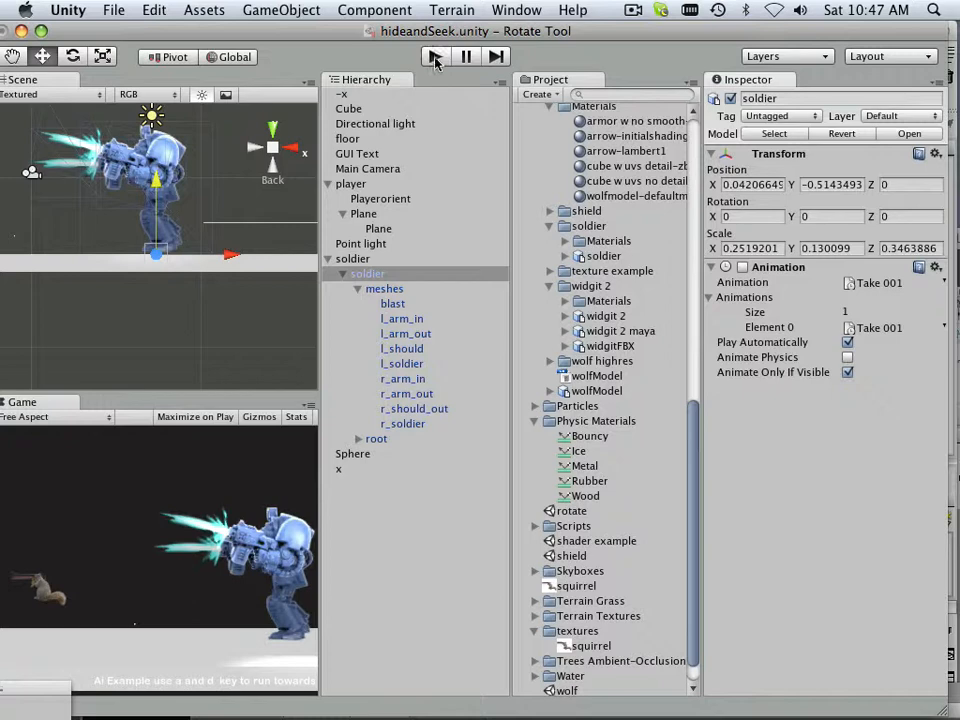
pyautogui.click(434, 56)
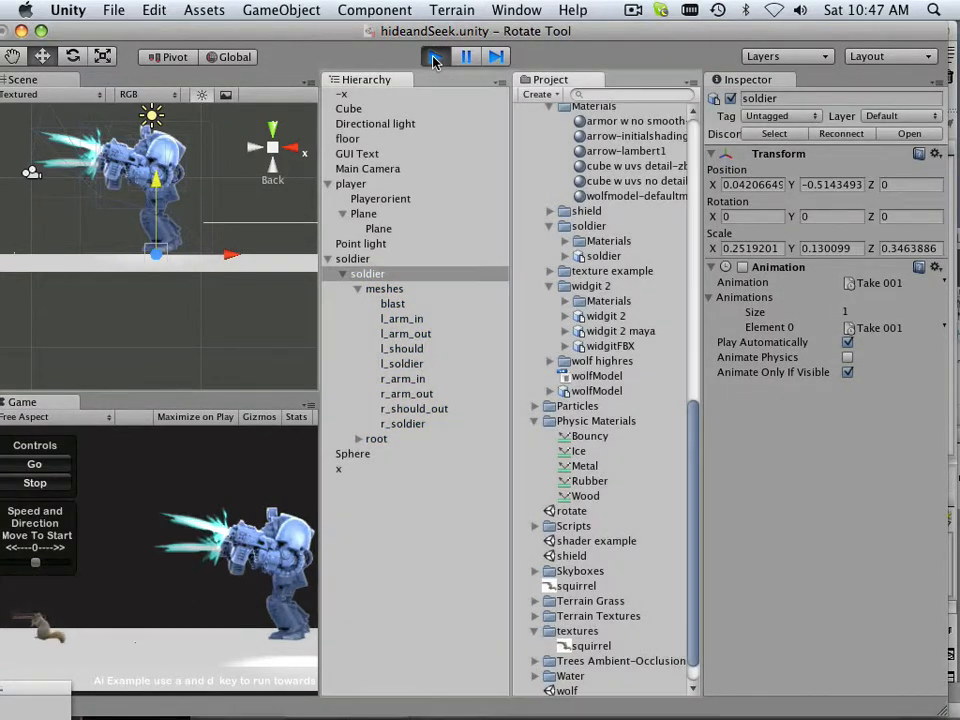
pyautogui.click(436, 56)
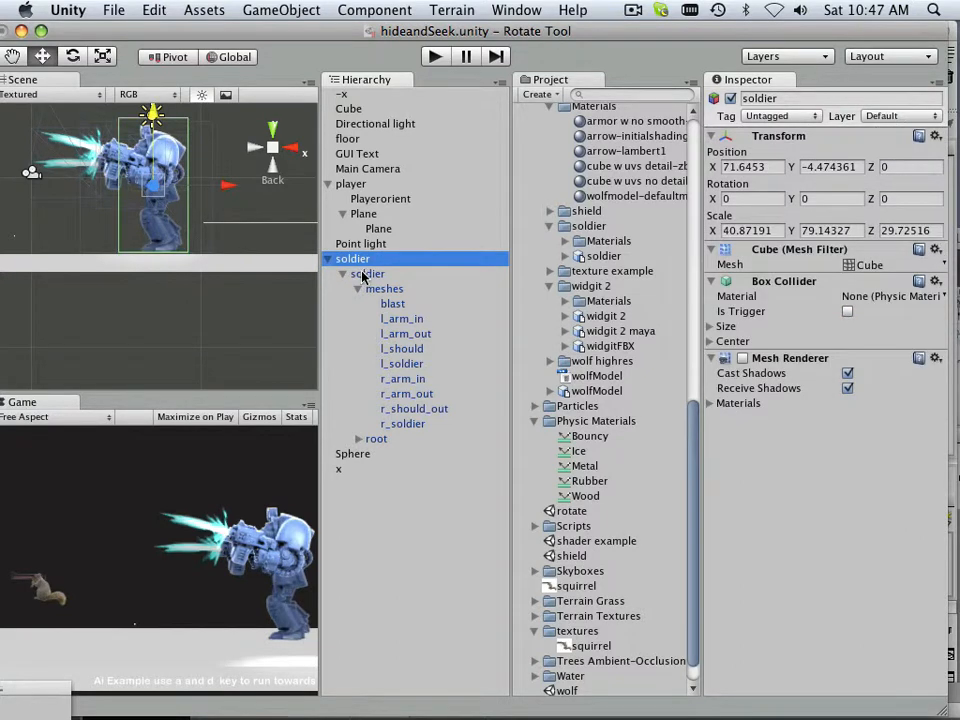
# - Attach the chasePlayer script asset to the top-level soldier object
pyautogui.click(370, 272)
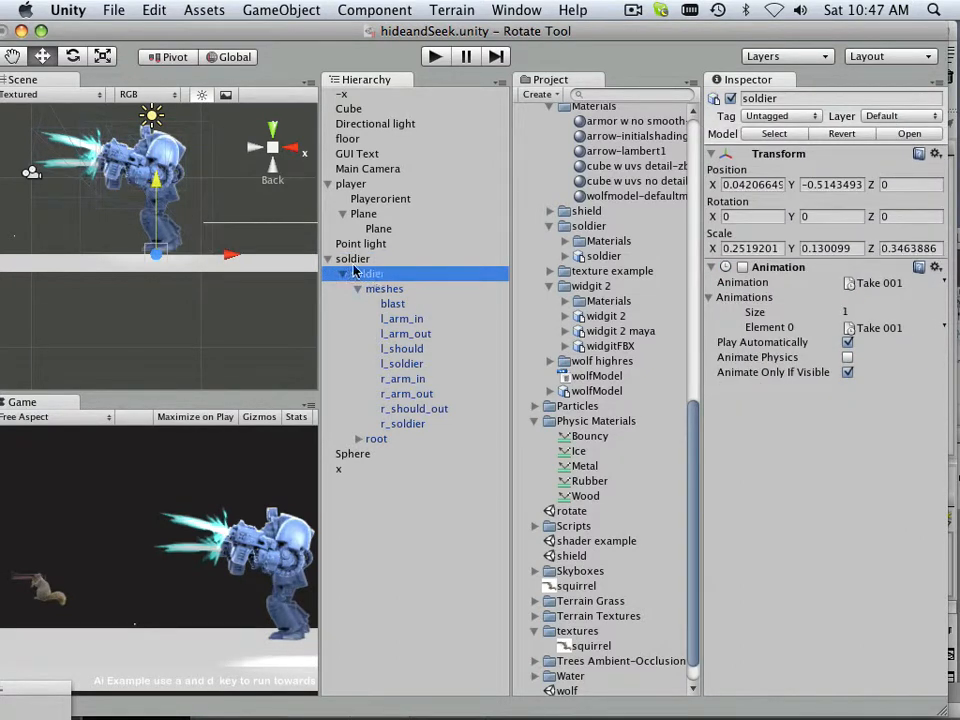
pyautogui.click(368, 272)
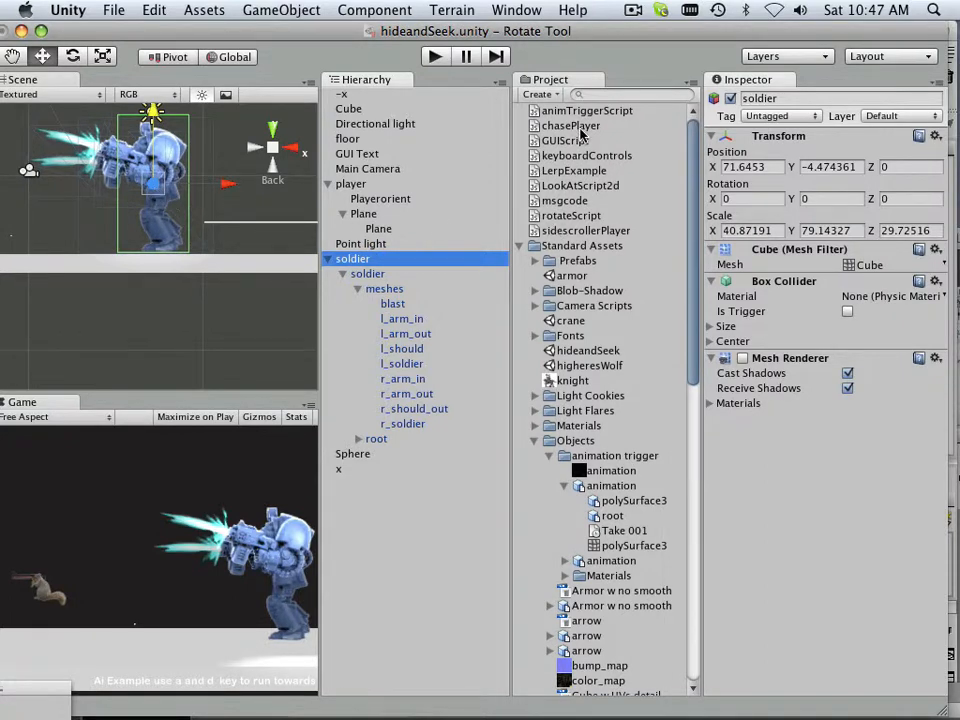
pyautogui.click(572, 124)
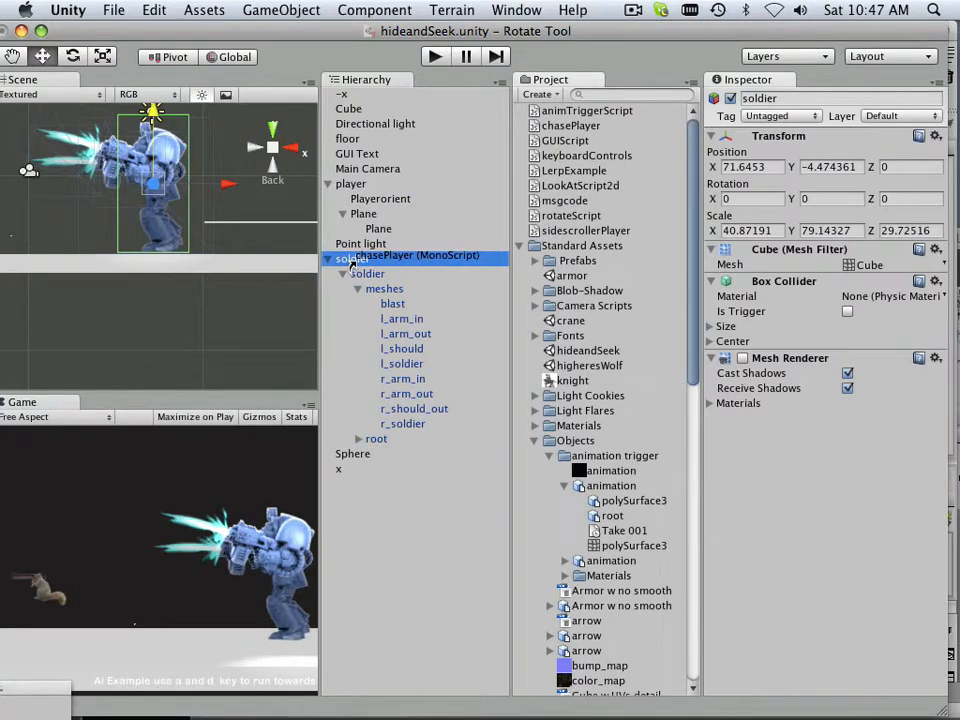
pyautogui.click(352, 272)
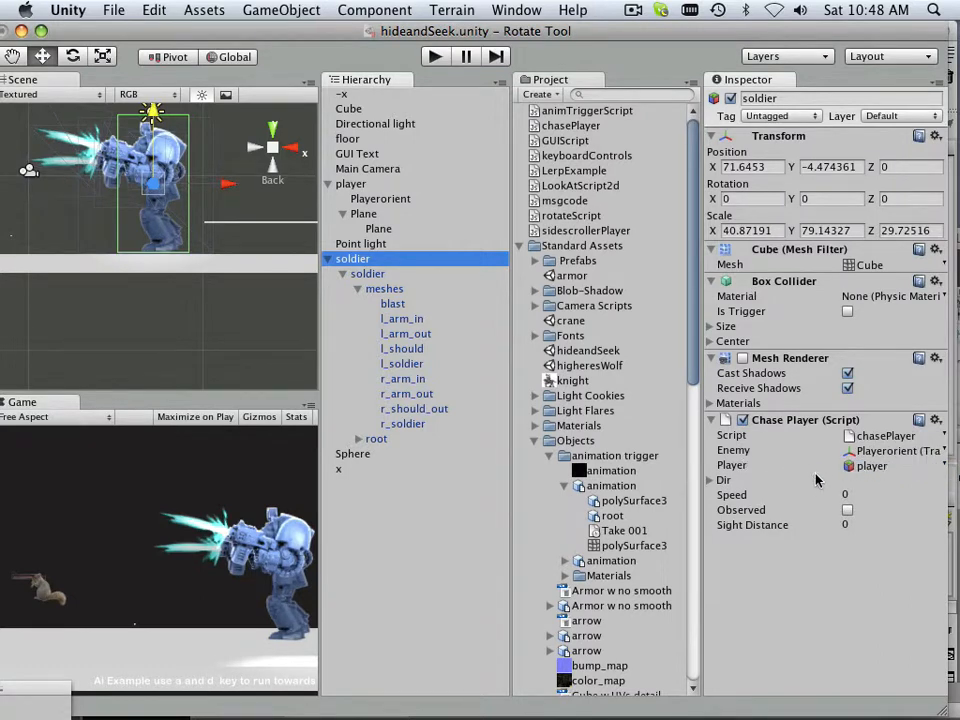
# - Set the Chase Player speed to 5, Observed on and sight distance to 75
pyautogui.click(844, 494)
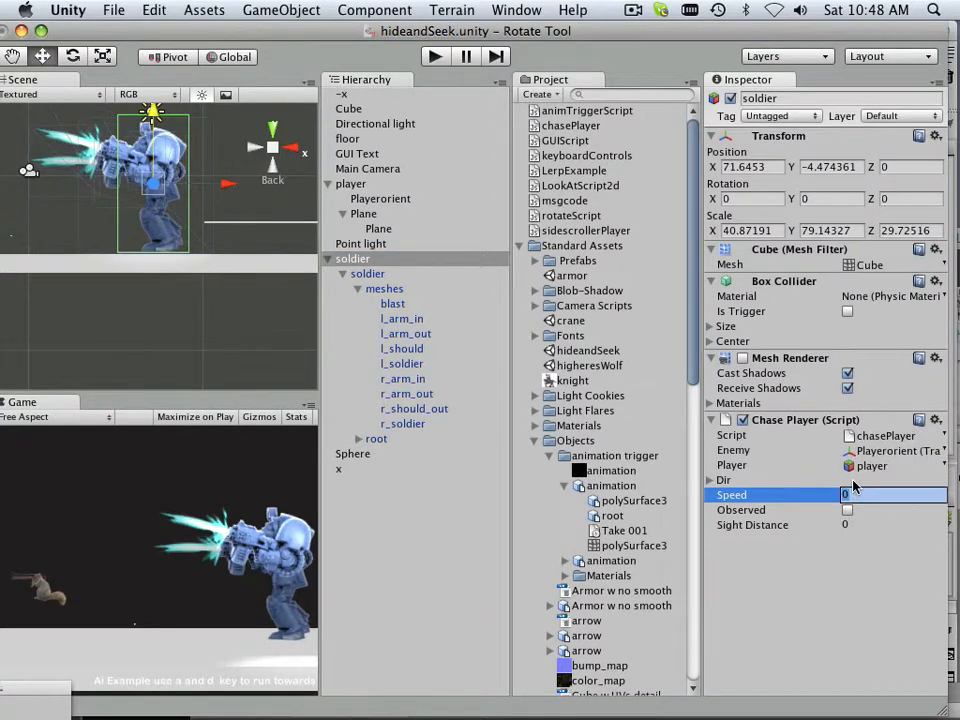
pyautogui.write('5')
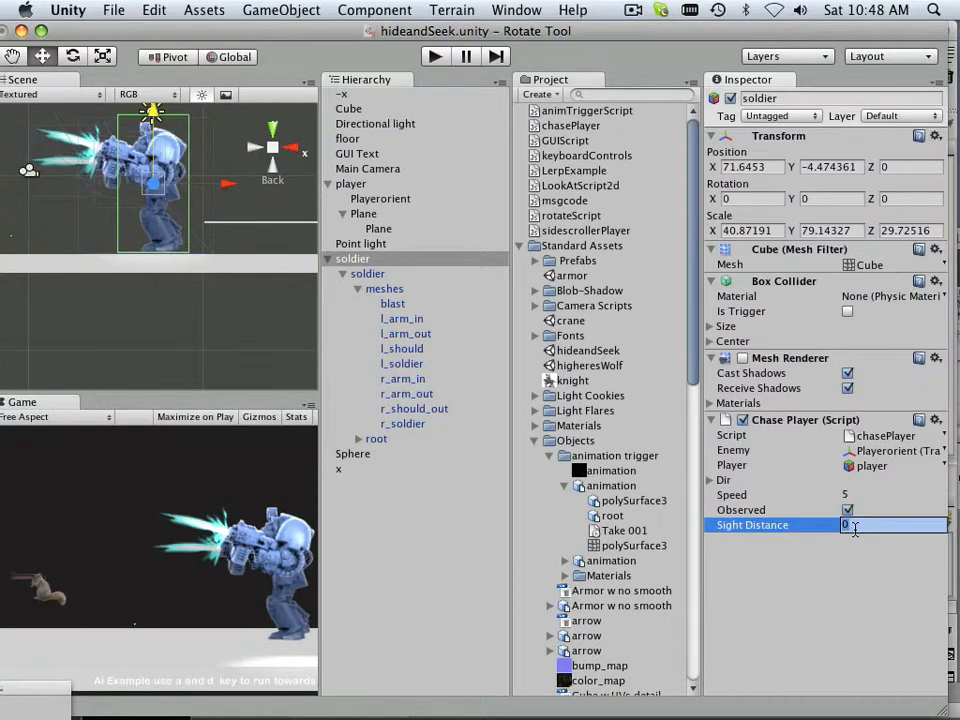
pyautogui.write('75')
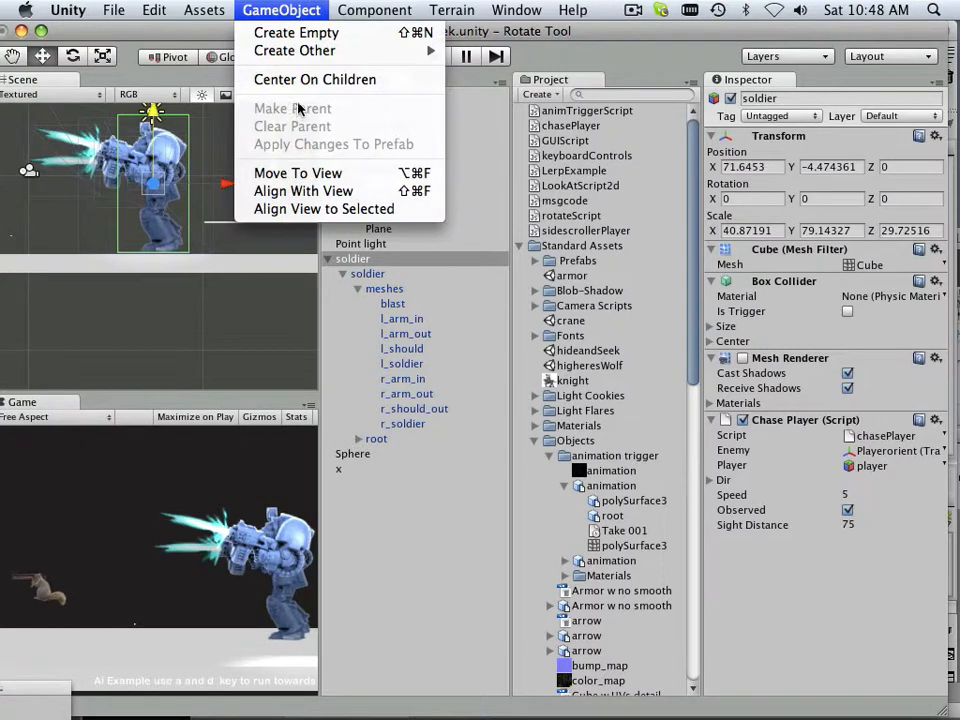
# - Add a Configurable Joint to the soldier and lock its Y motion
pyautogui.click(376, 12)
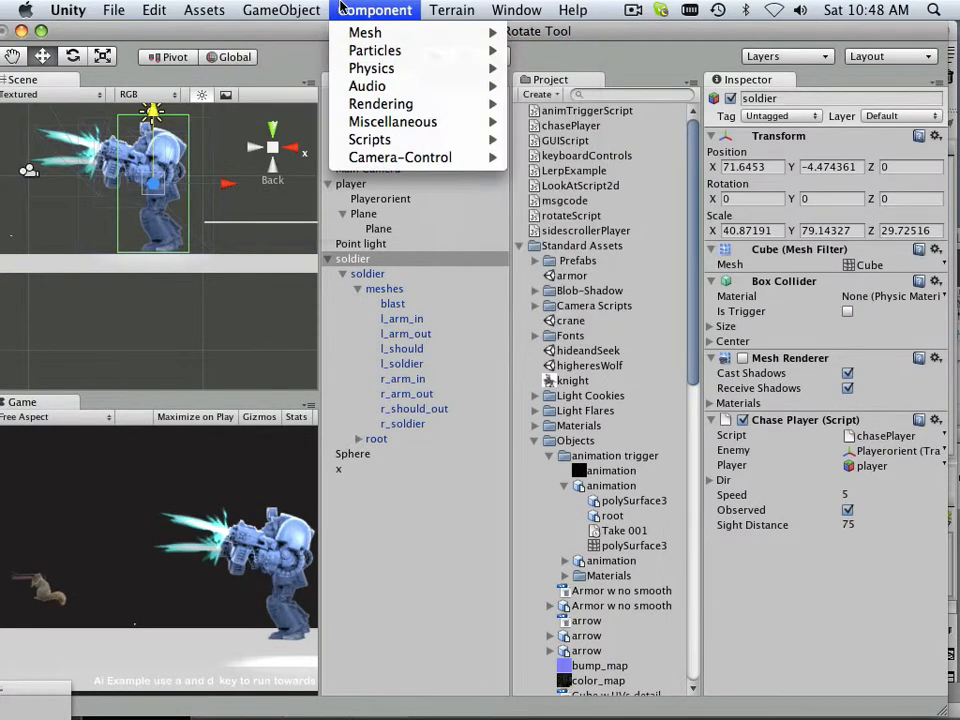
pyautogui.moveTo(374, 50)
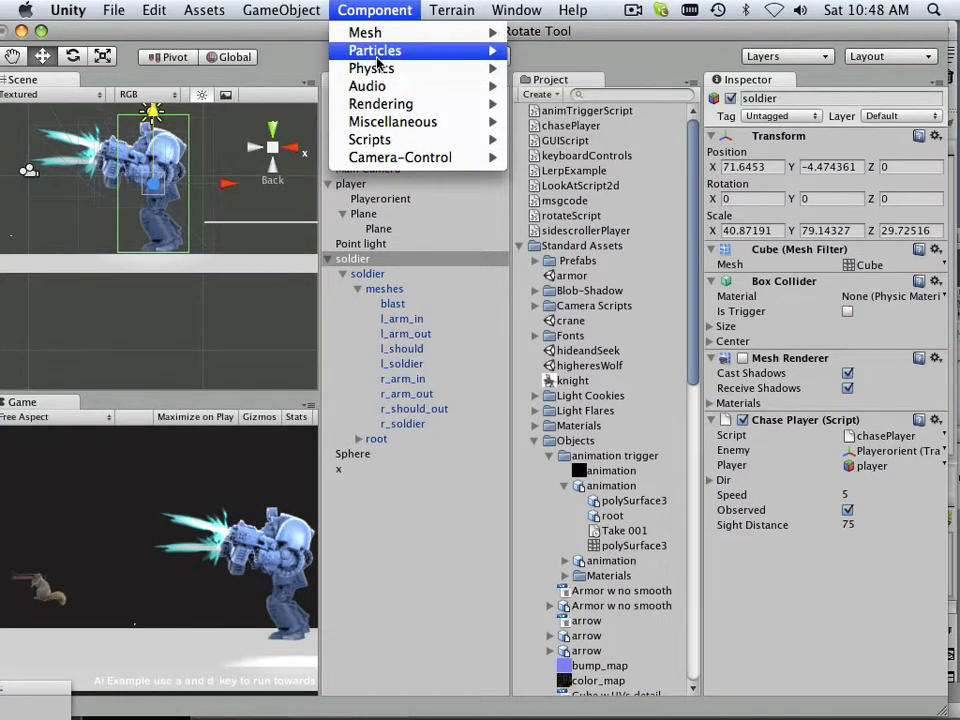
pyautogui.moveTo(372, 68)
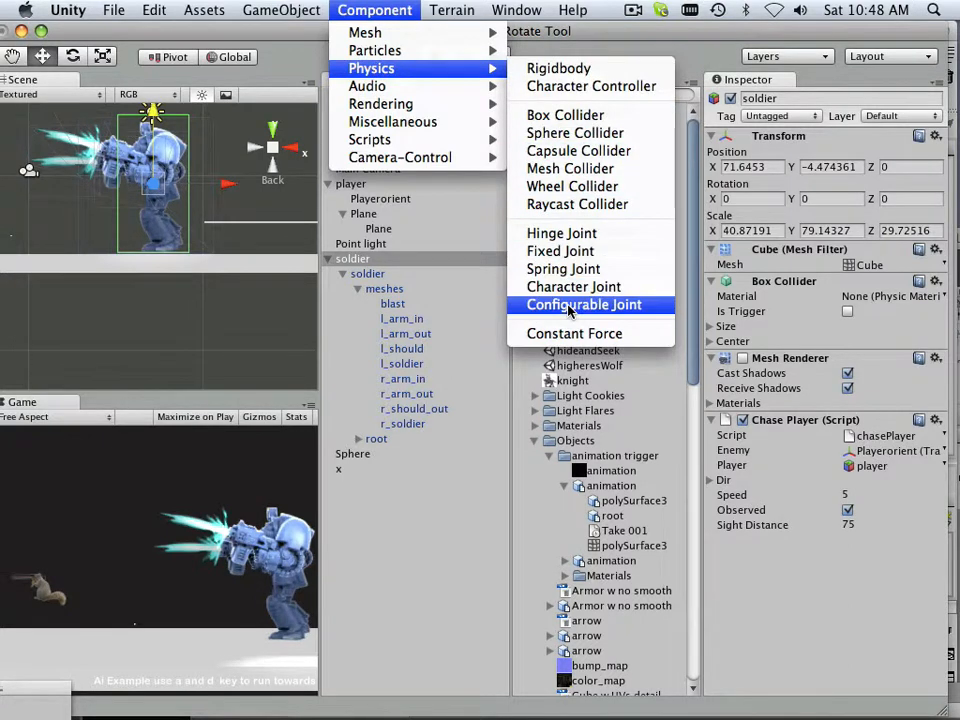
pyautogui.click(584, 304)
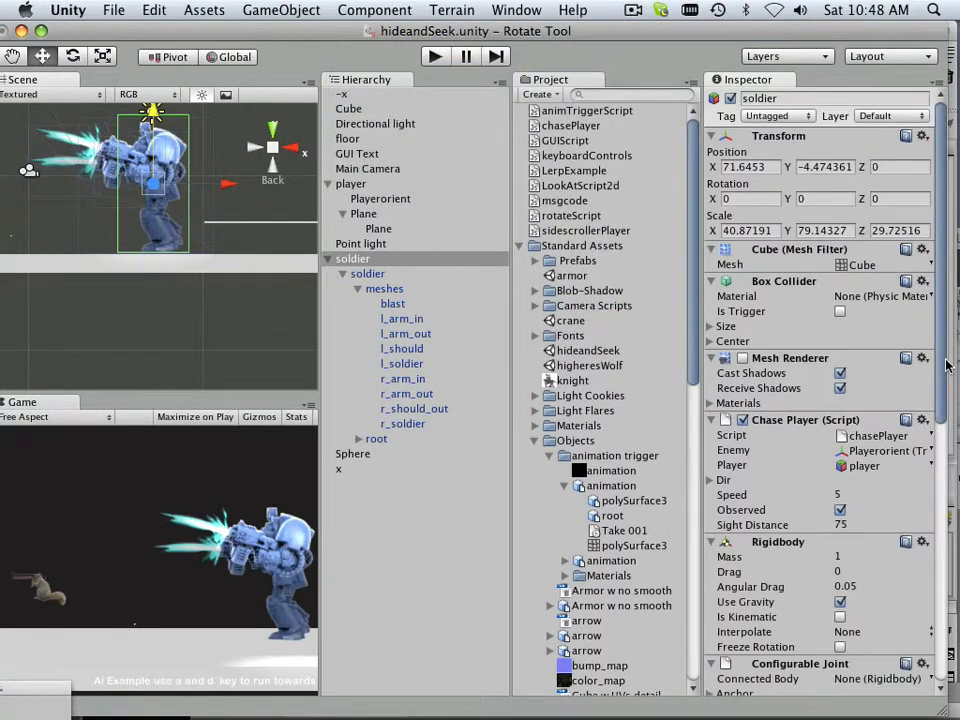
pyautogui.scroll(-3)
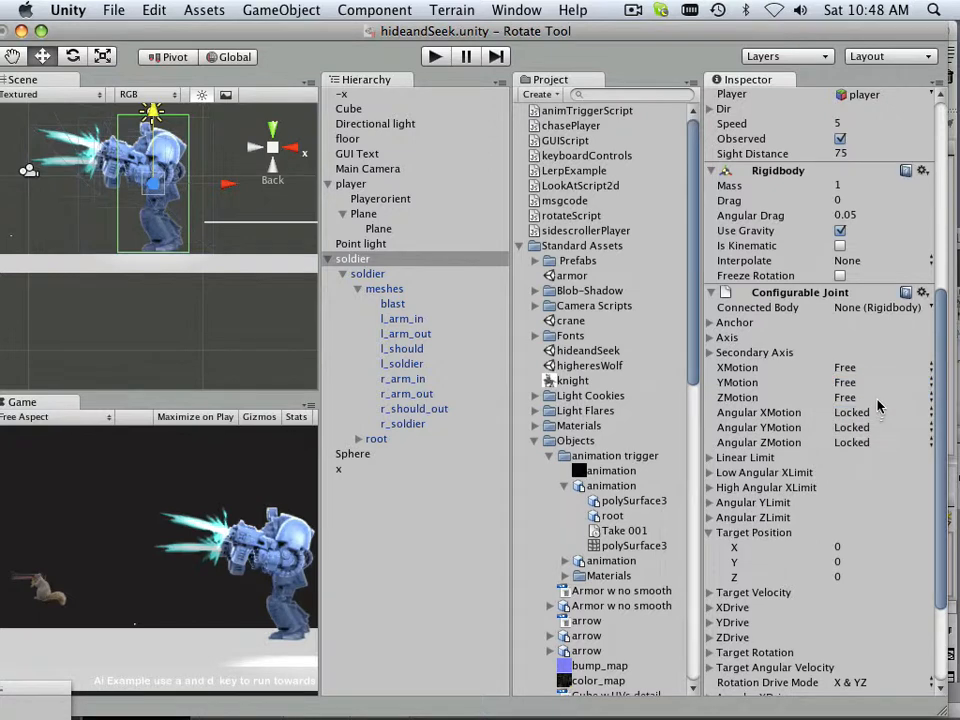
pyautogui.click(884, 412)
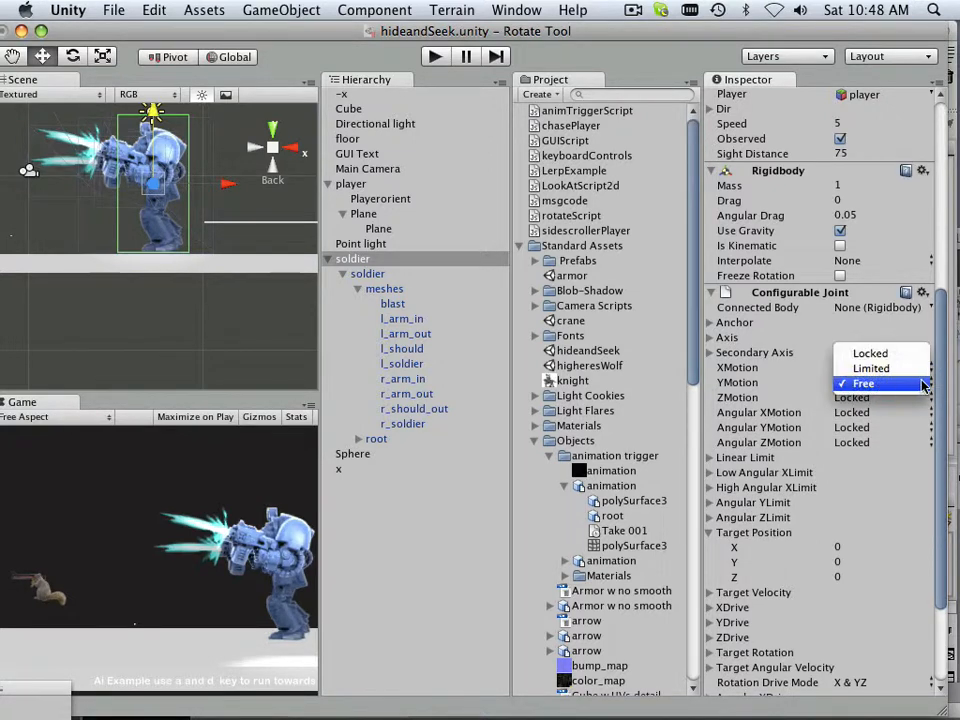
pyautogui.click(864, 384)
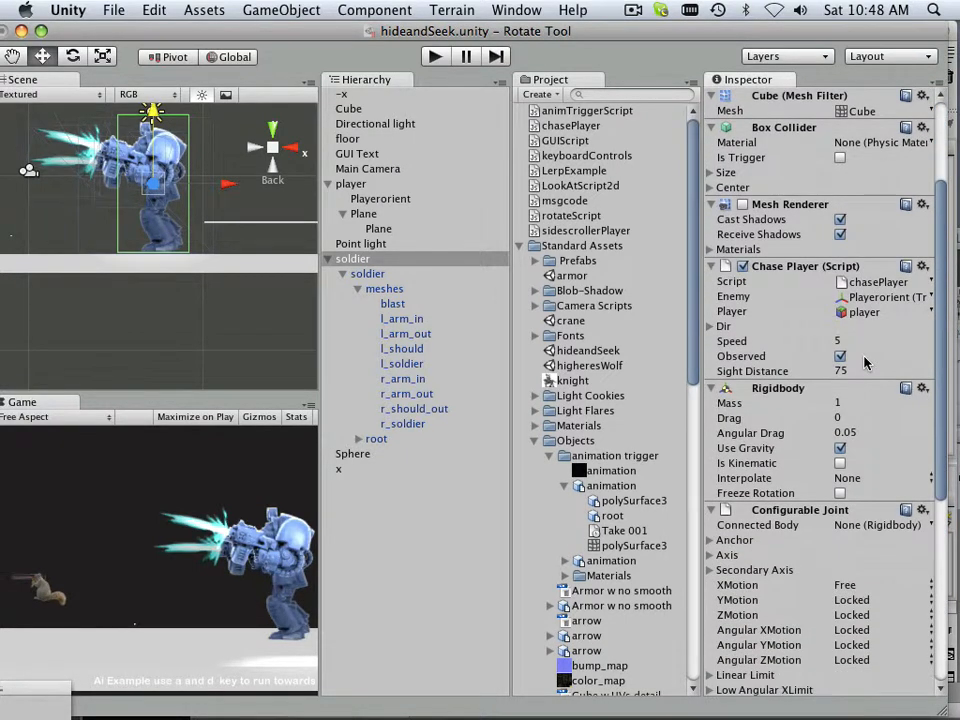
# - Freeze rotation on the soldier's Rigidbody
pyautogui.scroll(-3)
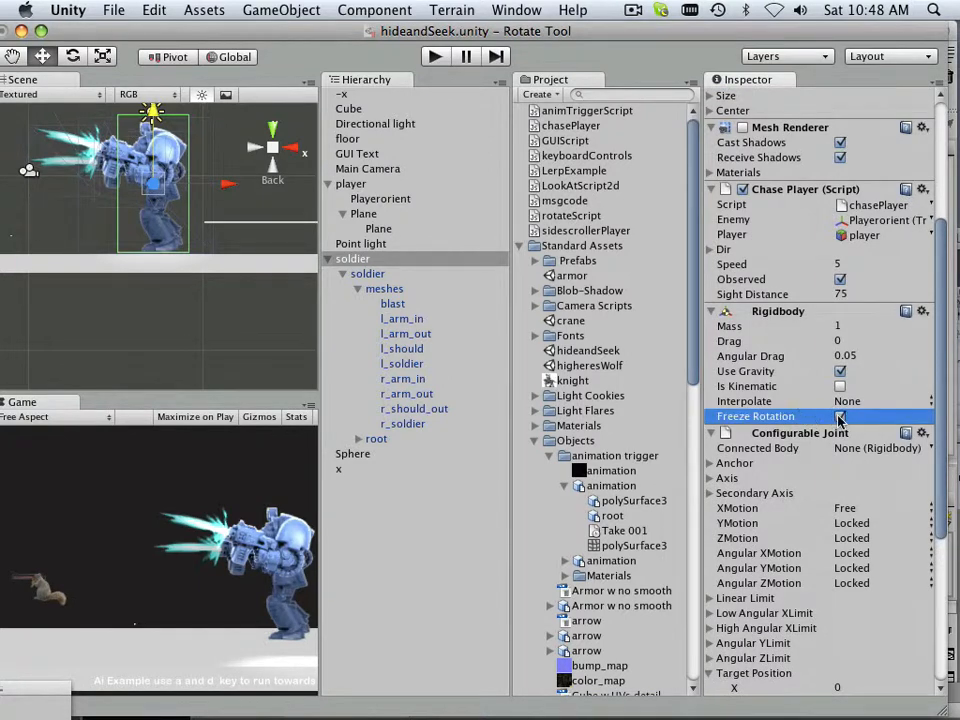
pyautogui.click(840, 416)
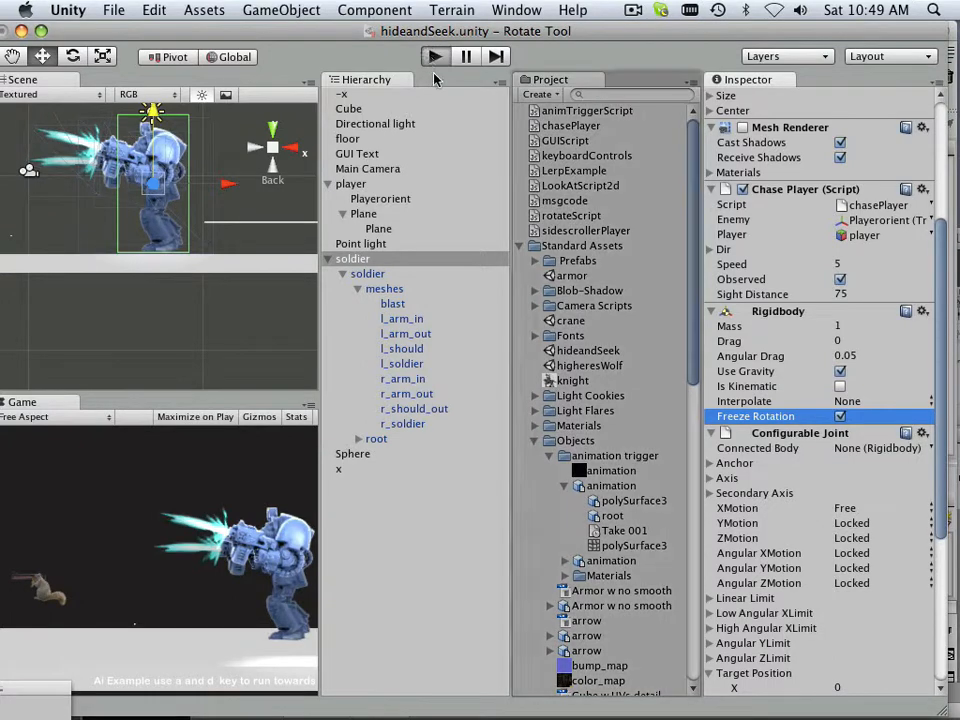
pyautogui.click(436, 56)
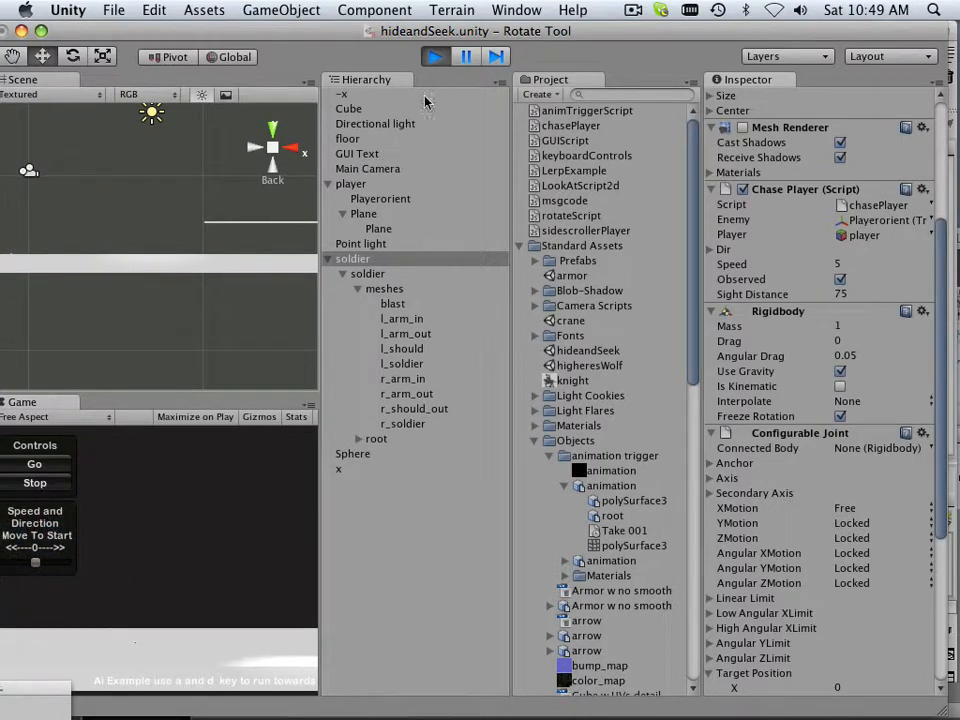
pyautogui.click(436, 56)
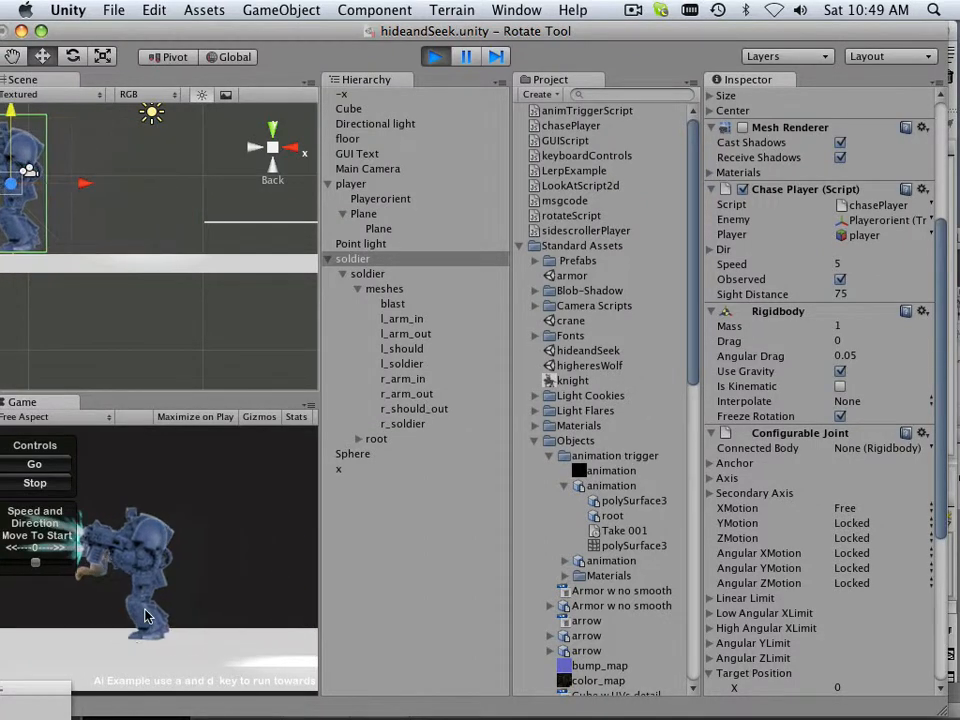
pyautogui.click(436, 56)
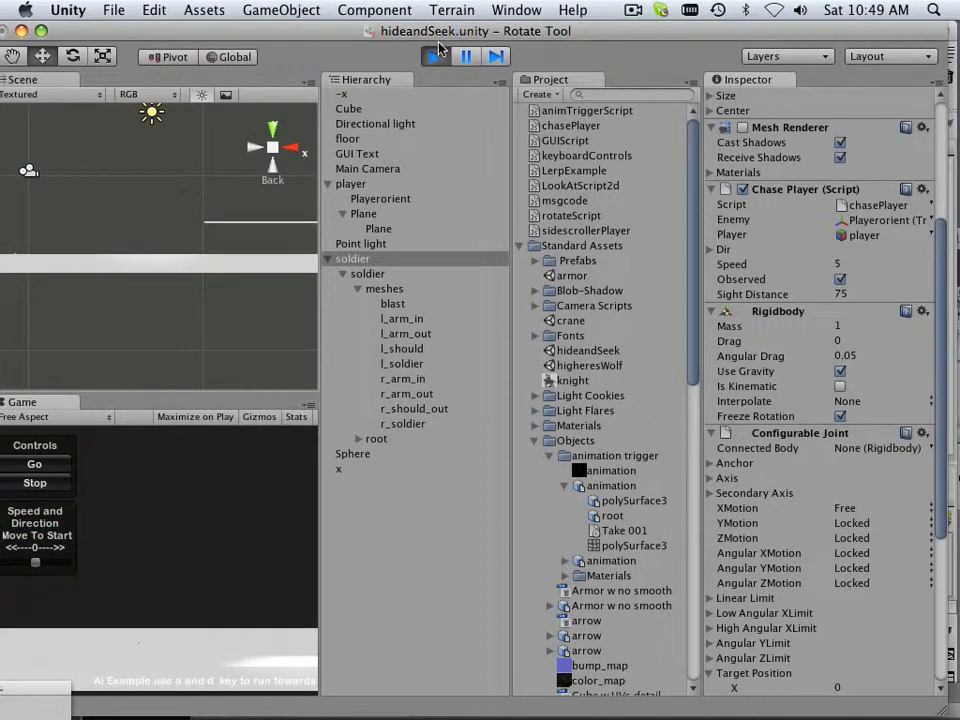
pyautogui.click(434, 56)
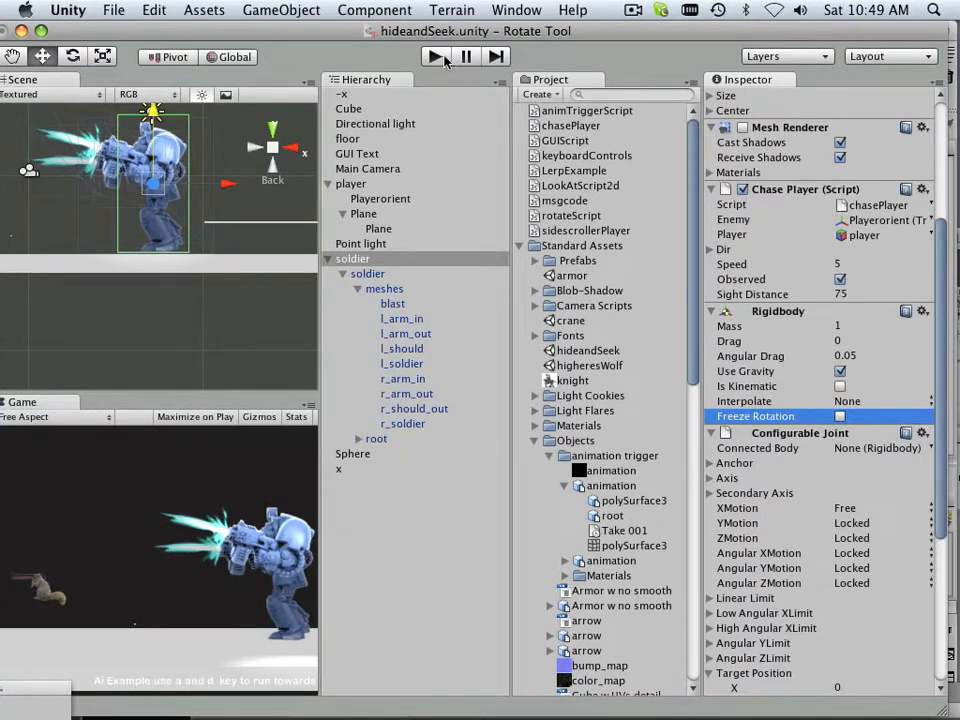
pyautogui.click(436, 56)
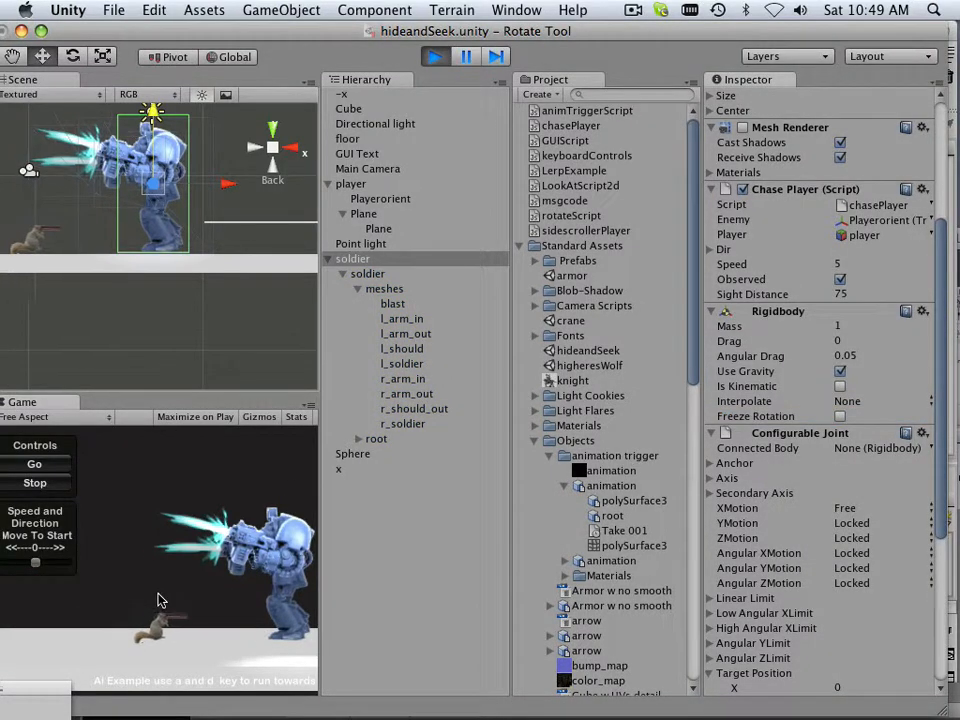
pyautogui.click(434, 56)
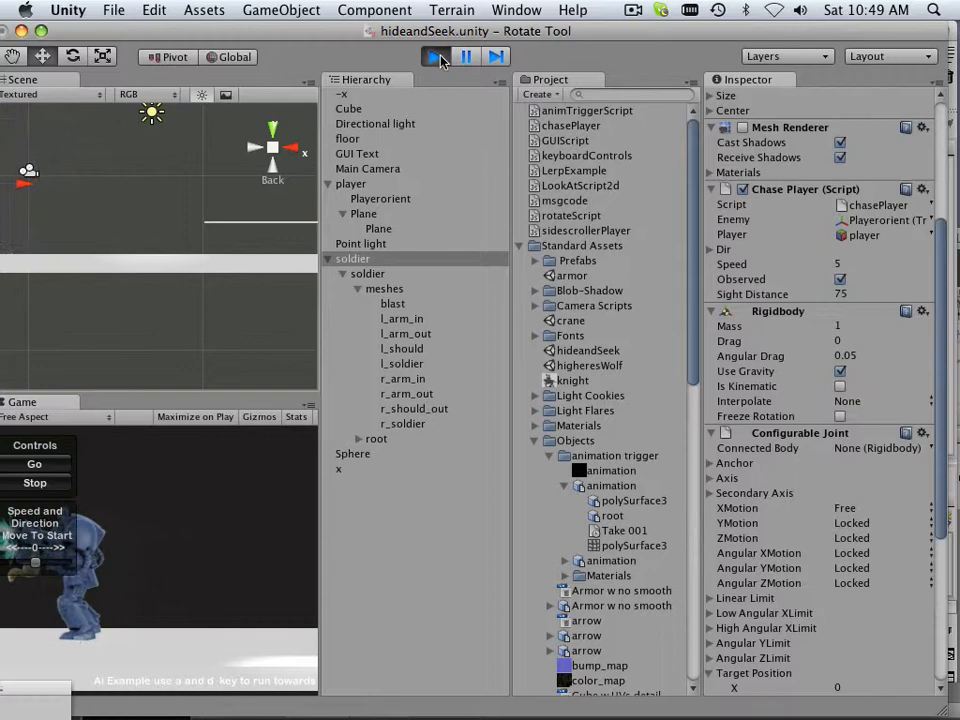
pyautogui.click(392, 304)
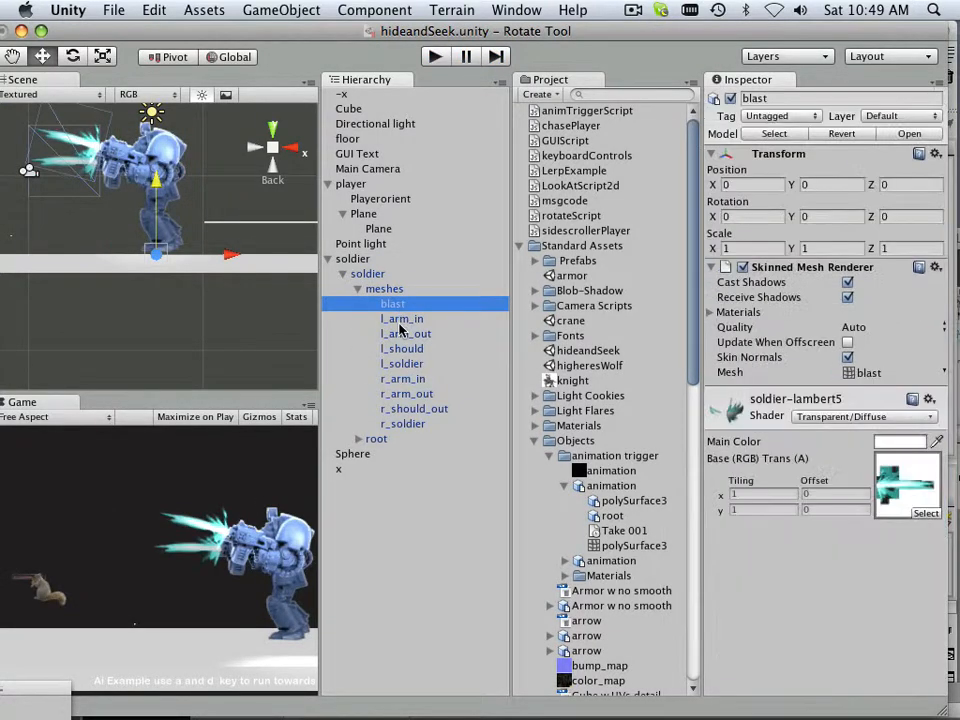
pyautogui.moveTo(418, 336)
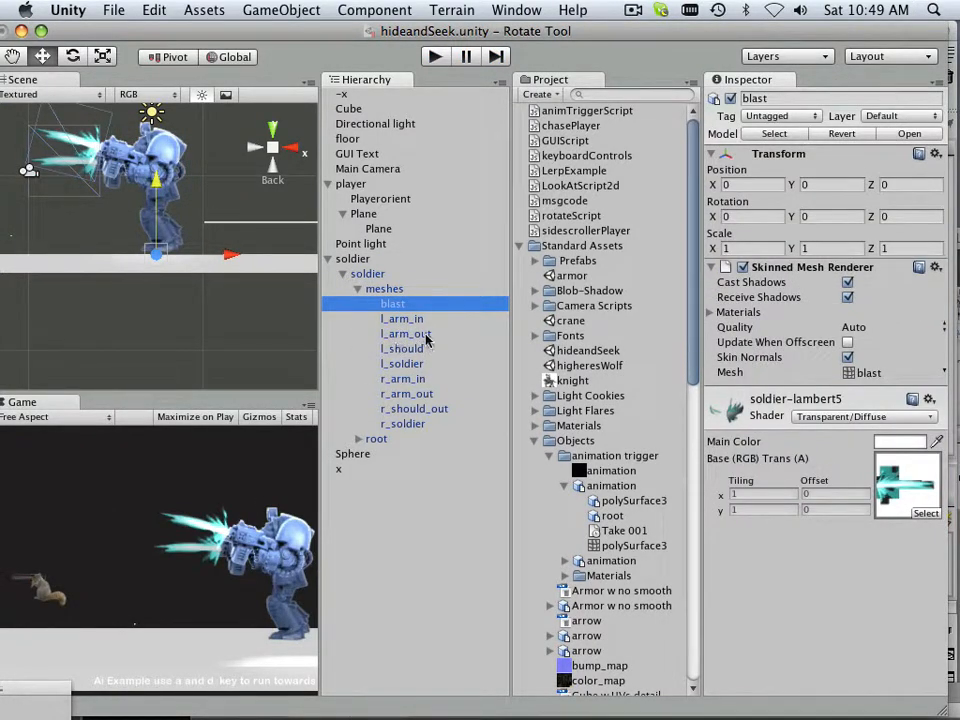
pyautogui.click(368, 272)
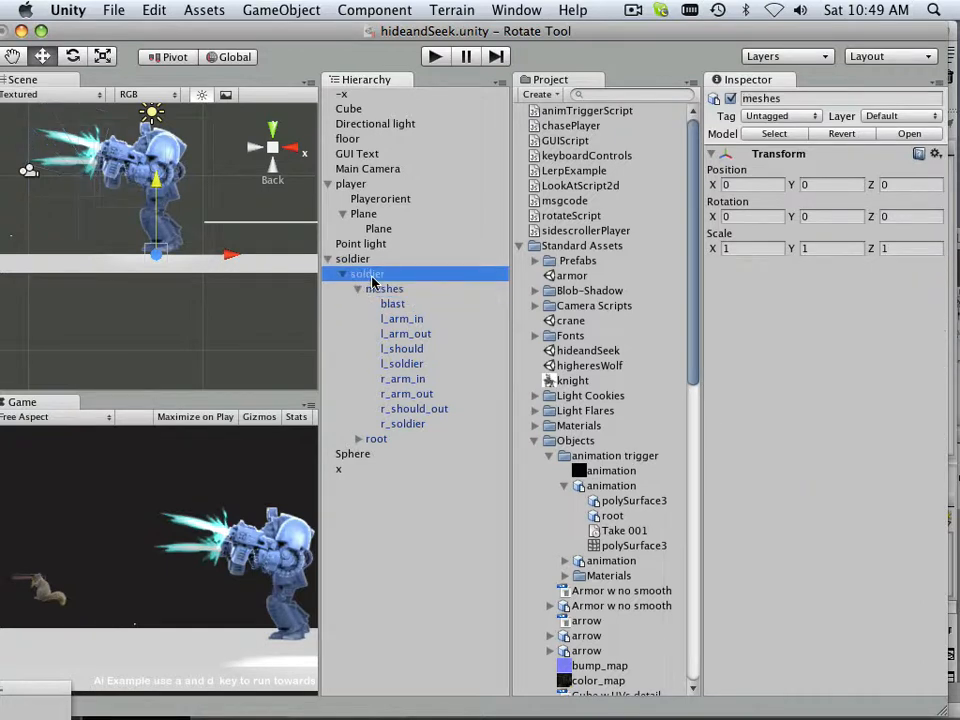
pyautogui.click(368, 272)
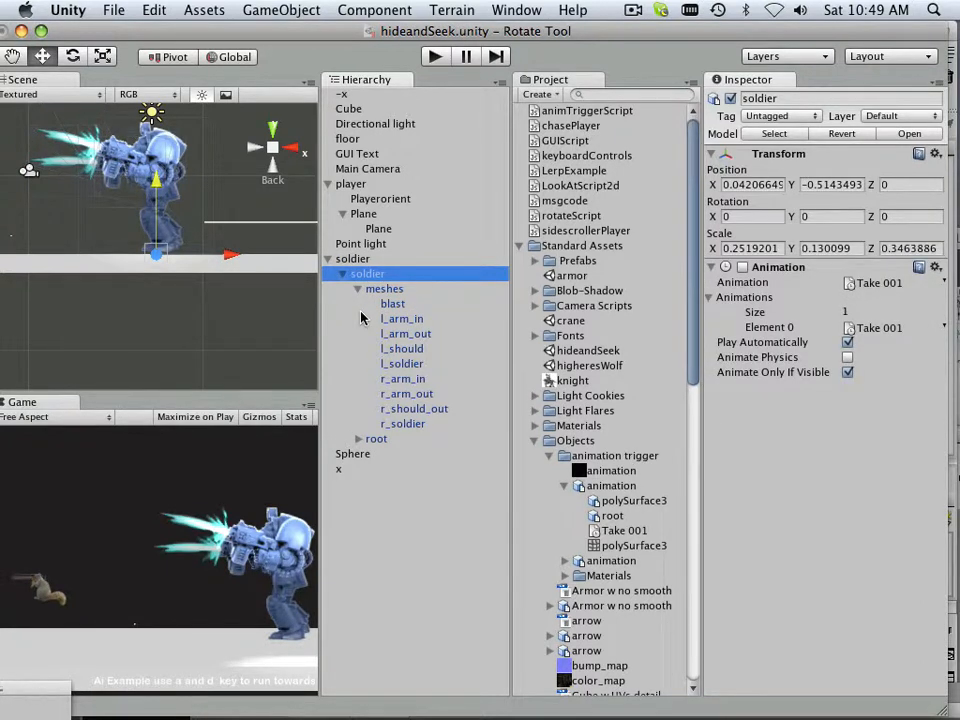